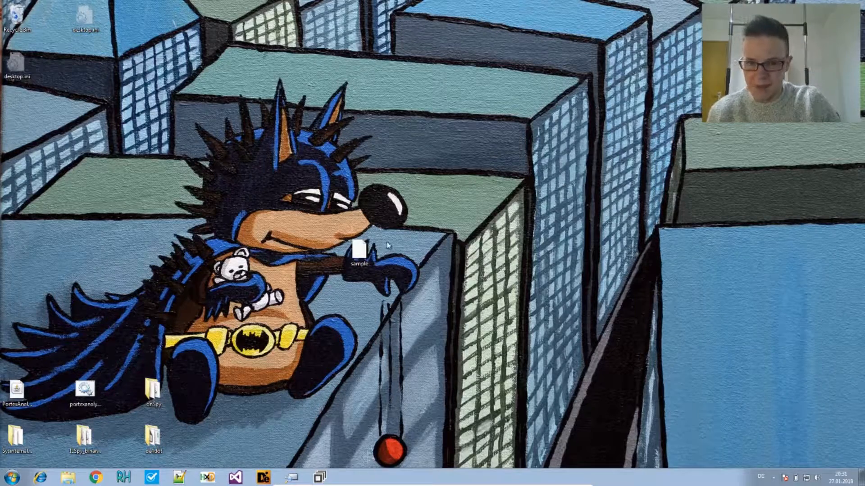
- Launch a Command Prompt from the Start menu's program list
click(11, 477)
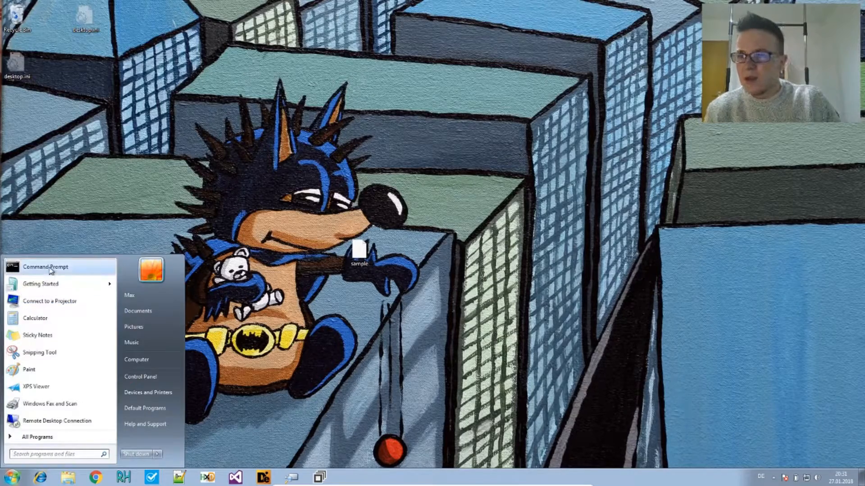
click(45, 266)
text(de4dot\)
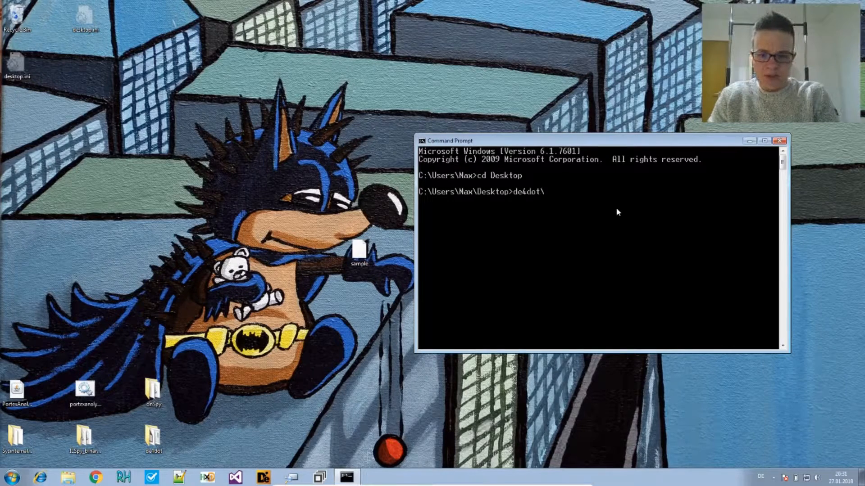
- Run de4dot\de4dot.exe on the sample file
text(de4dot.exe sample)
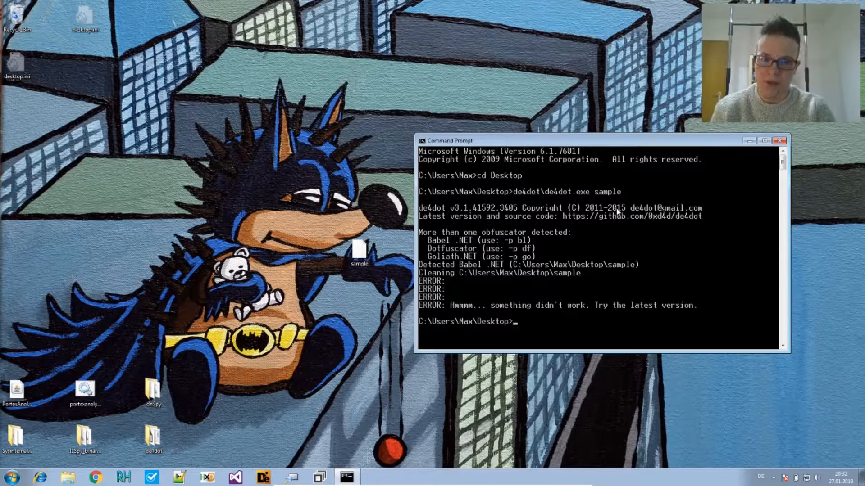
- Rerun de4dot on the sample with -p df to force Dotfuscator cleaning
text(de4dot\de4dot.exe sample -p)
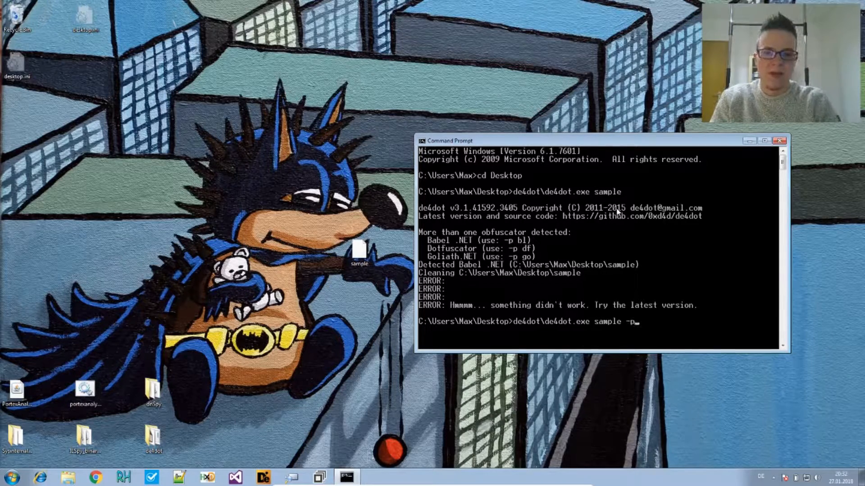
text(df)
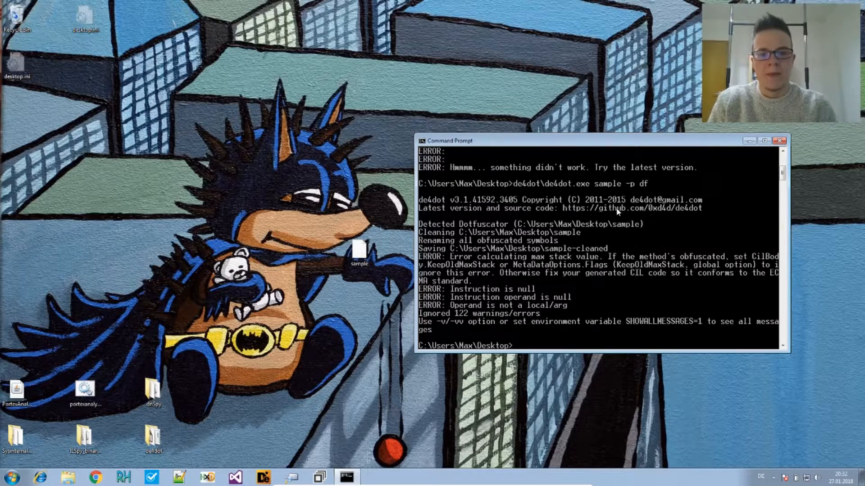
text(de4dot\de4dot.exe sample -p df)
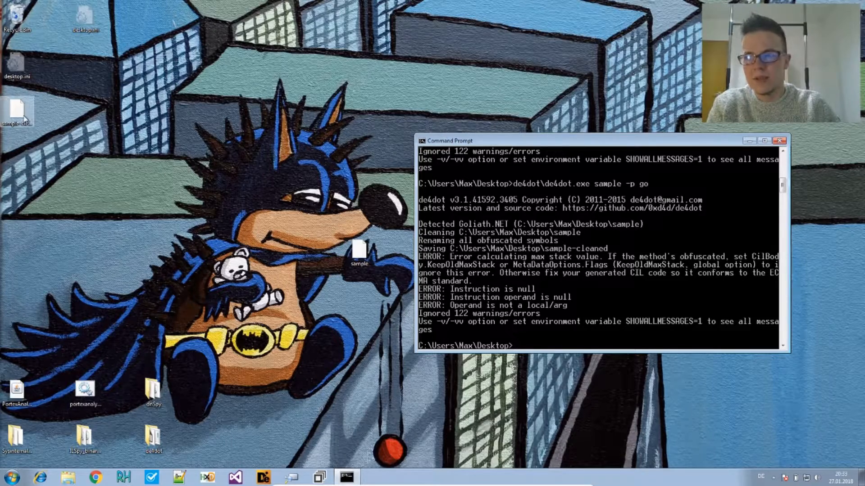
mouse_move(16, 115)
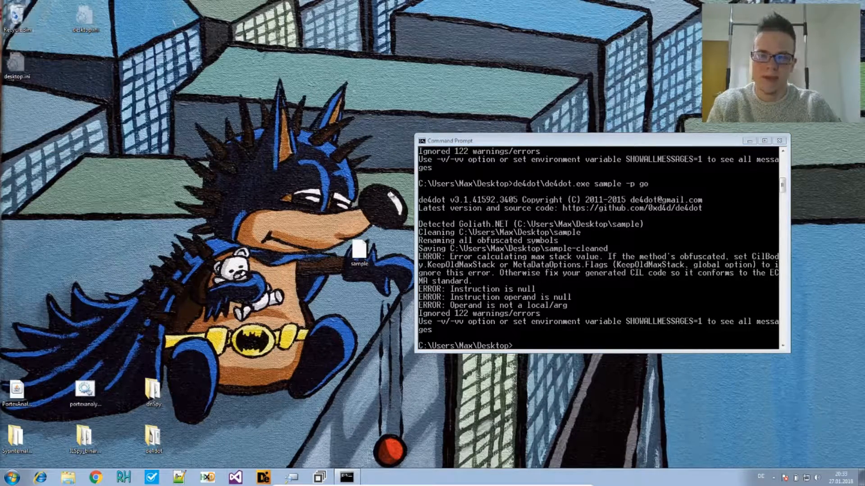
mouse_move(397, 226)
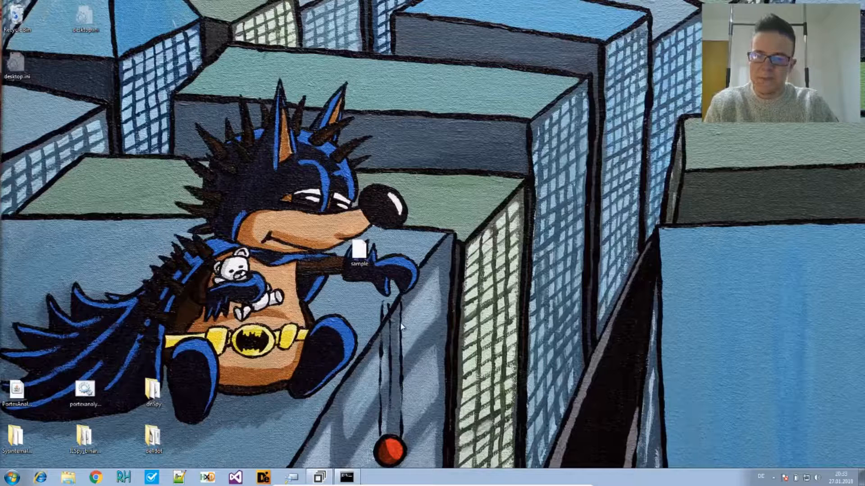
- Launch dnSpy and open the sample file from the Desktop
double_click(152, 386)
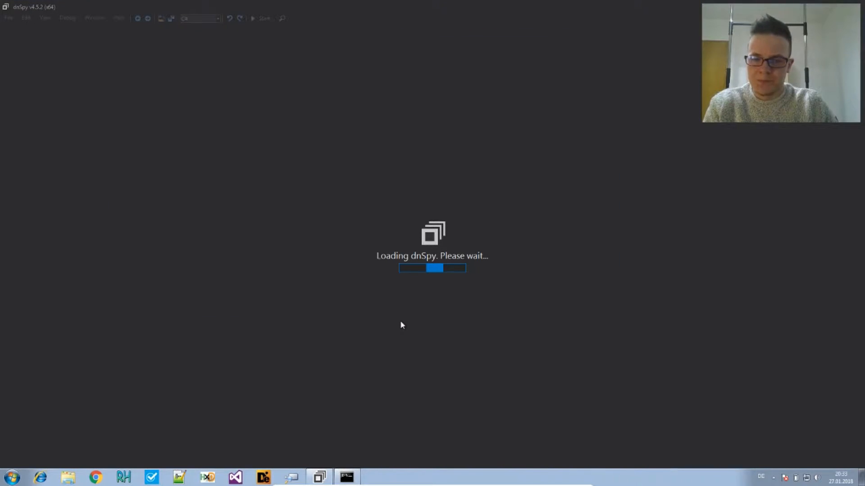
mouse_move(193, 364)
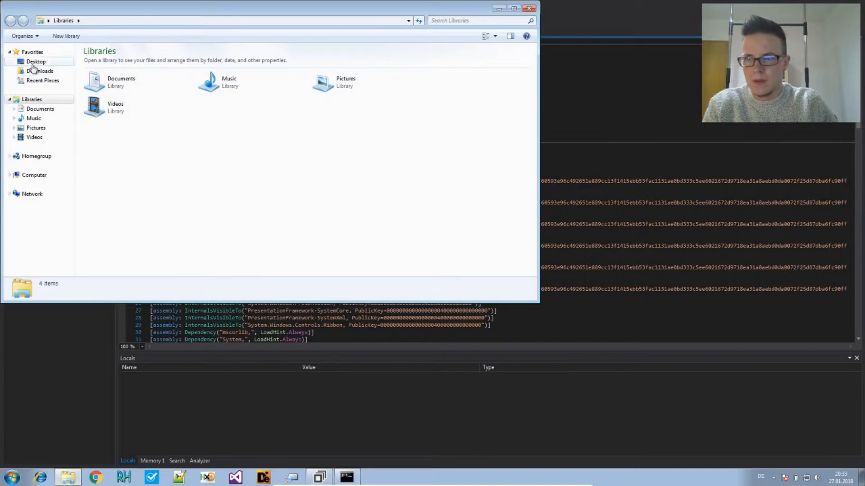
click(36, 62)
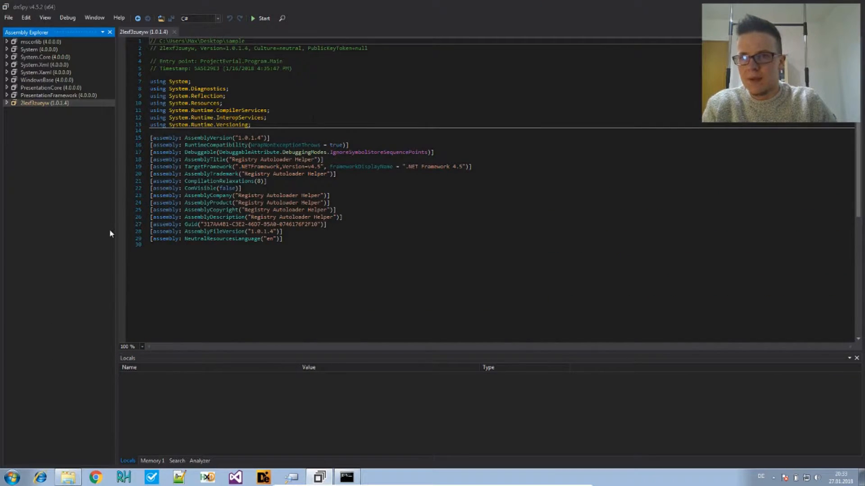
mouse_move(270, 61)
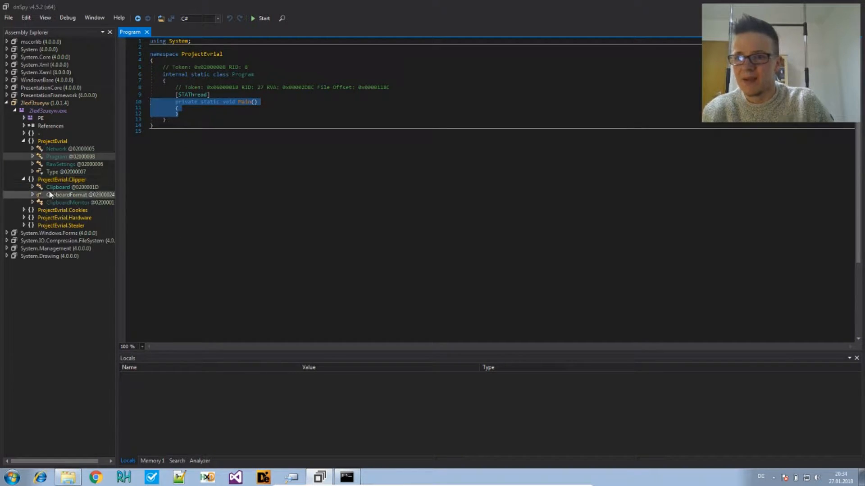
- Browse the ClipboardFormat, Chromium, Helper and PassData classes, then collapse the stealer classes
click(32, 194)
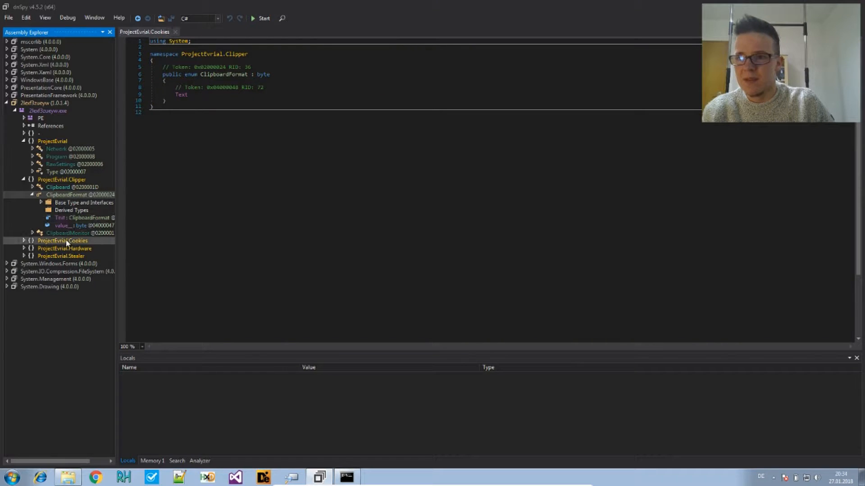
click(62, 240)
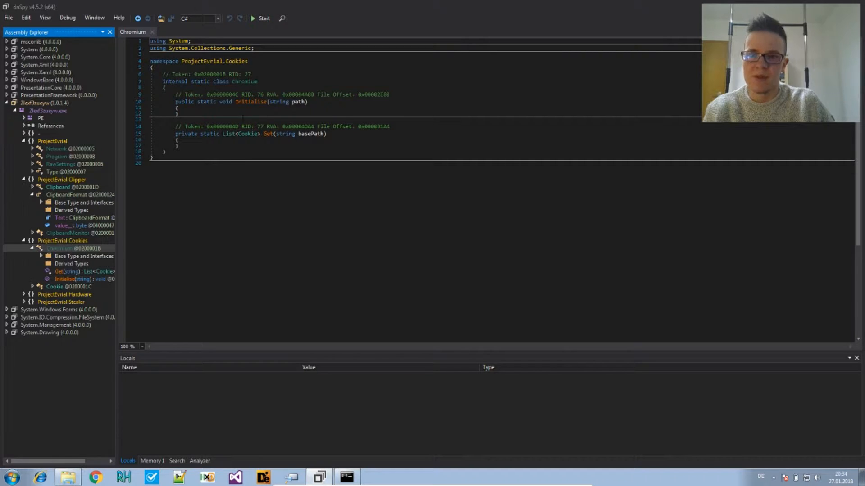
click(55, 286)
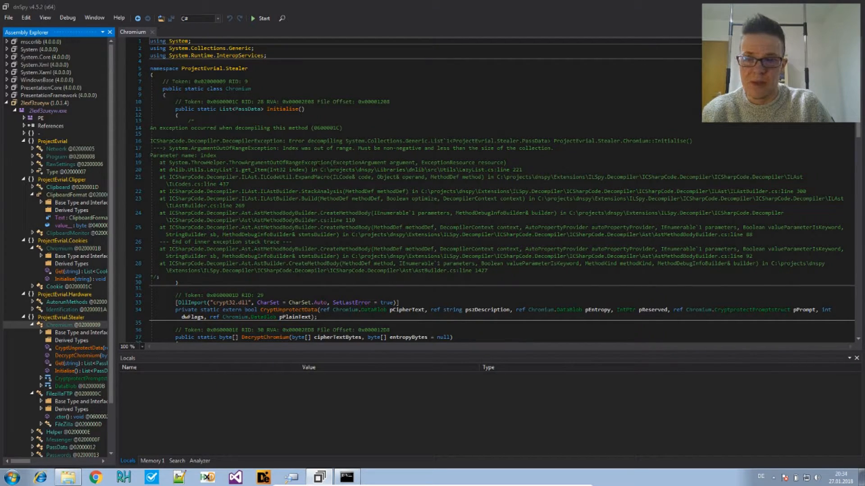
click(61, 348)
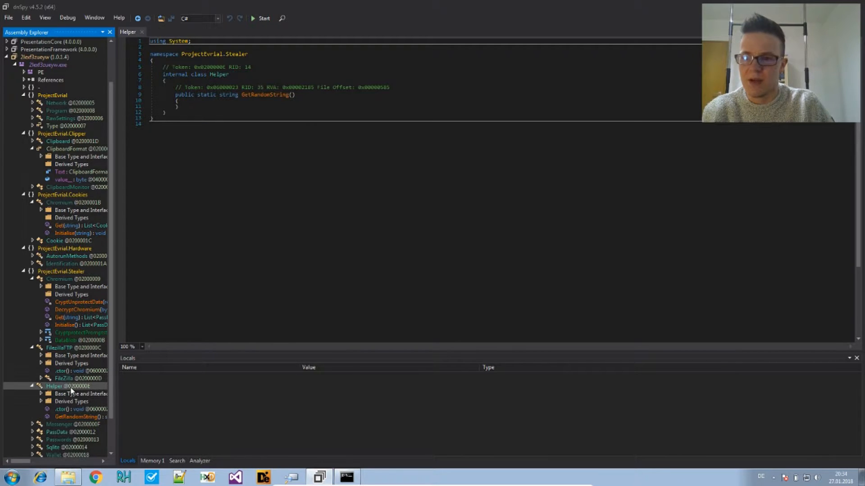
click(59, 424)
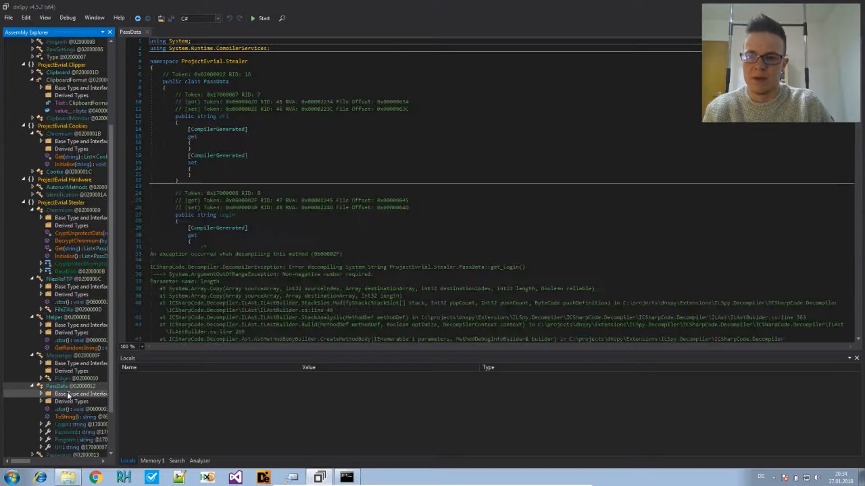
scroll(down, 3)
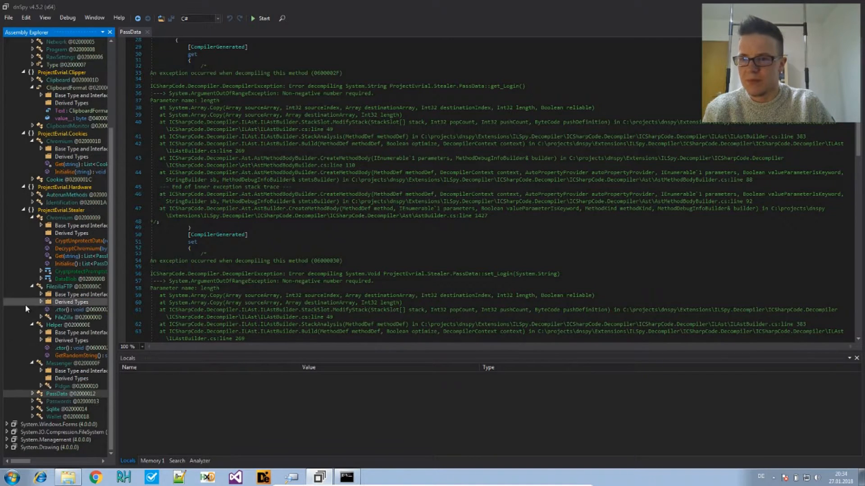
click(66, 310)
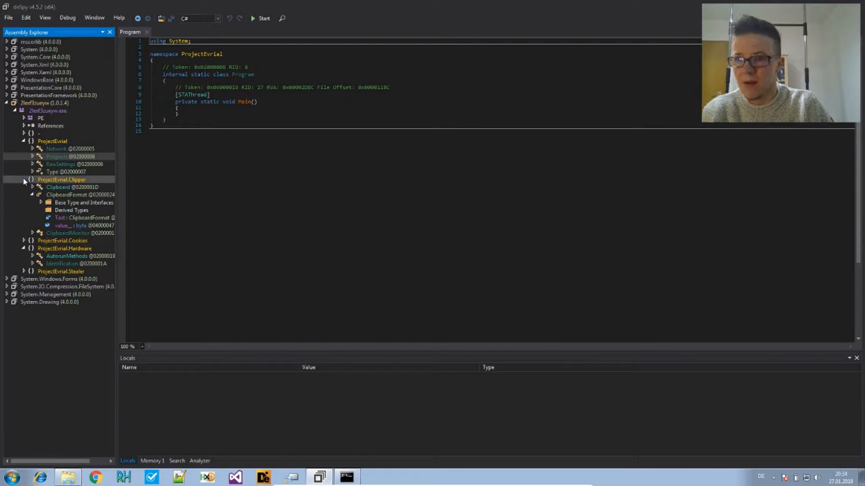
- Collapse the Clipper, Cookies and Hardware namespaces and show the assembly's entry point details
click(24, 179)
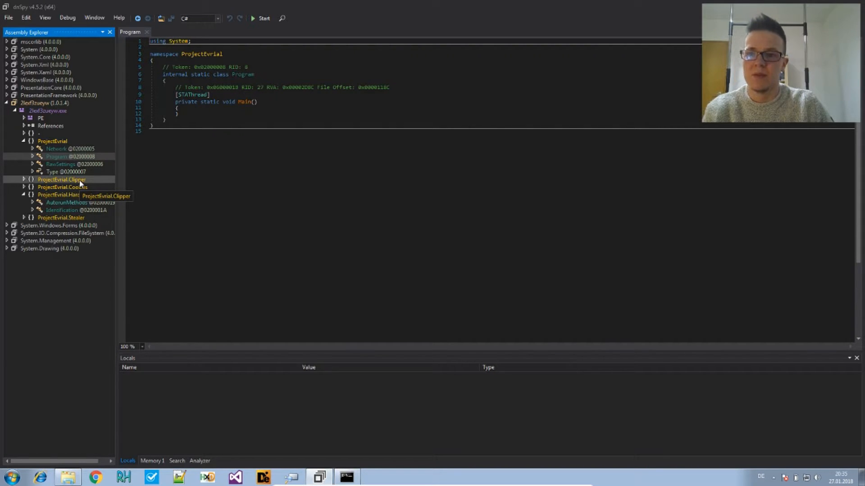
click(24, 179)
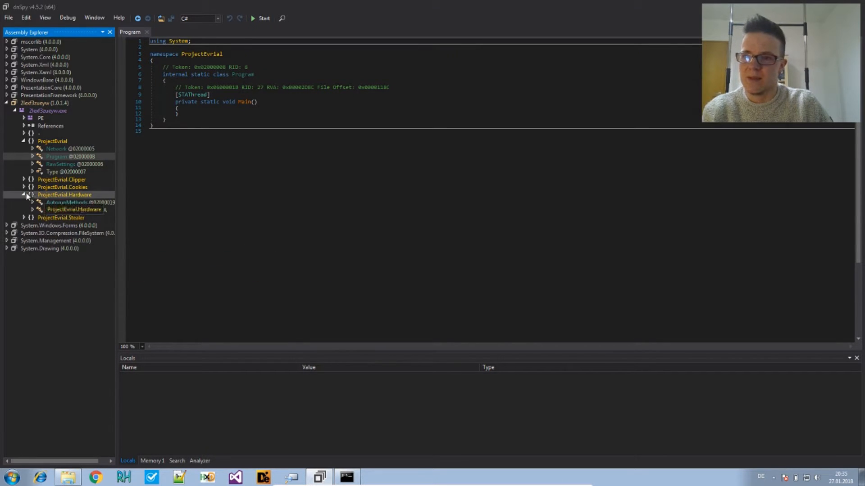
click(25, 195)
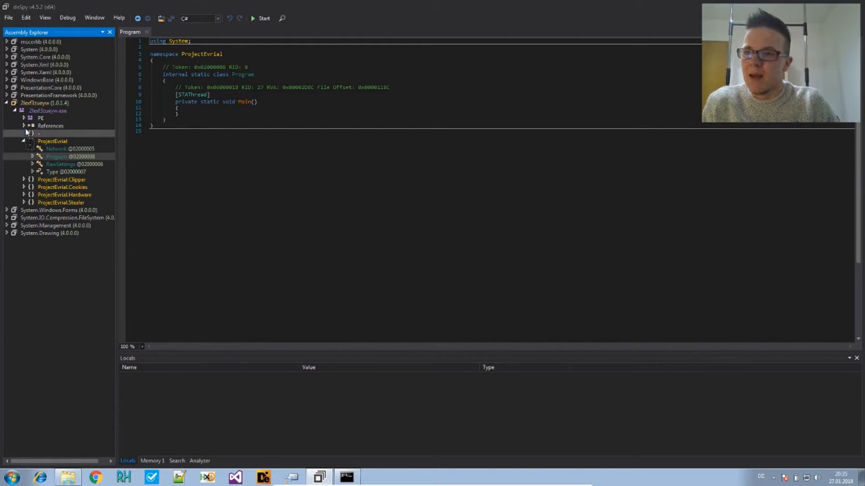
click(44, 103)
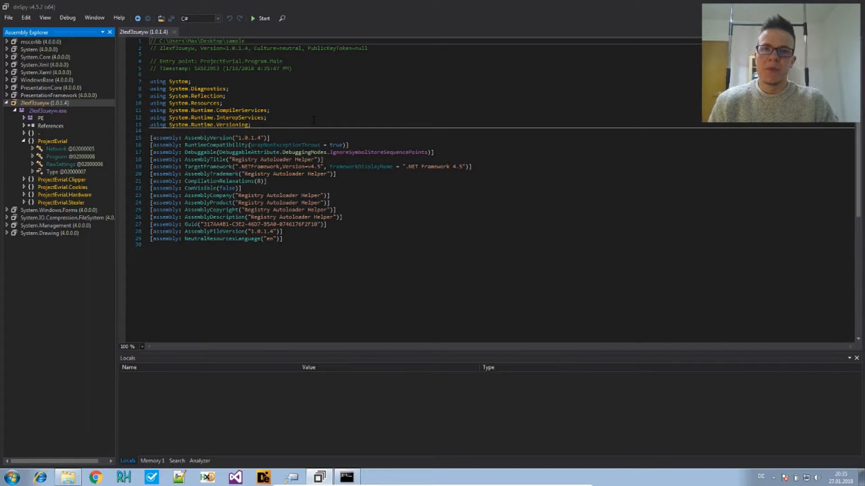
mouse_move(274, 61)
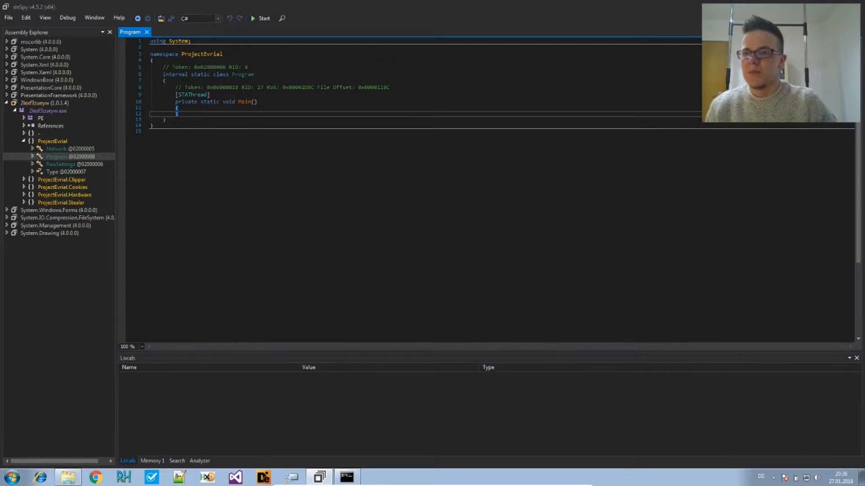
click(44, 103)
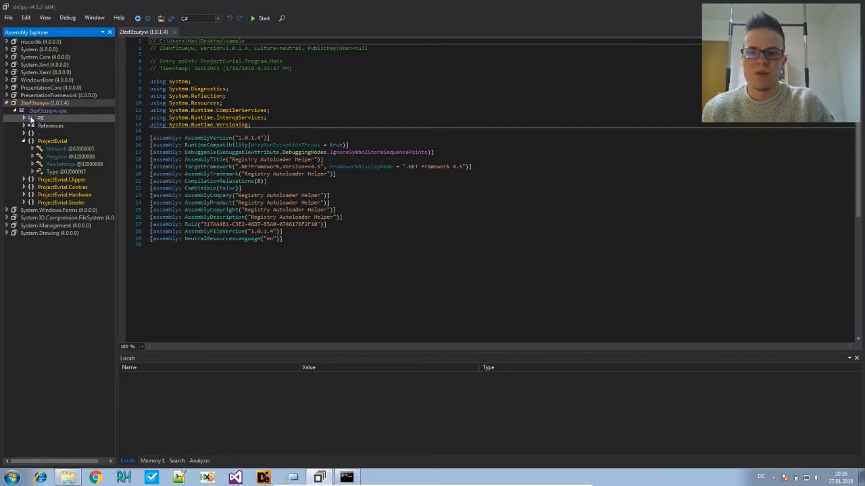
click(49, 126)
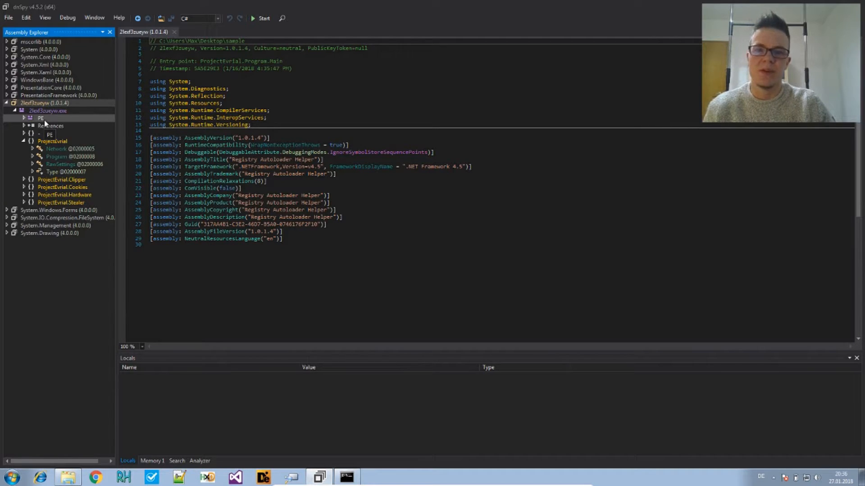
mouse_move(44, 104)
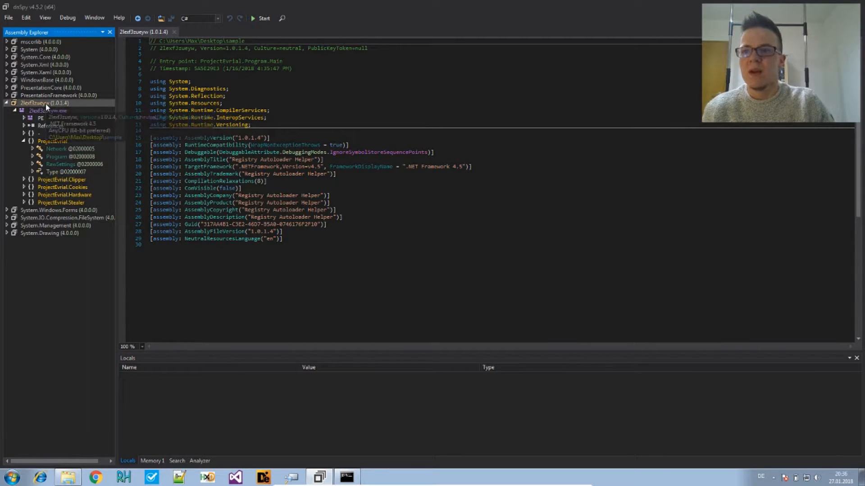
- Jump to <Module>.cctor from the sample assembly's context menu
right_click(44, 103)
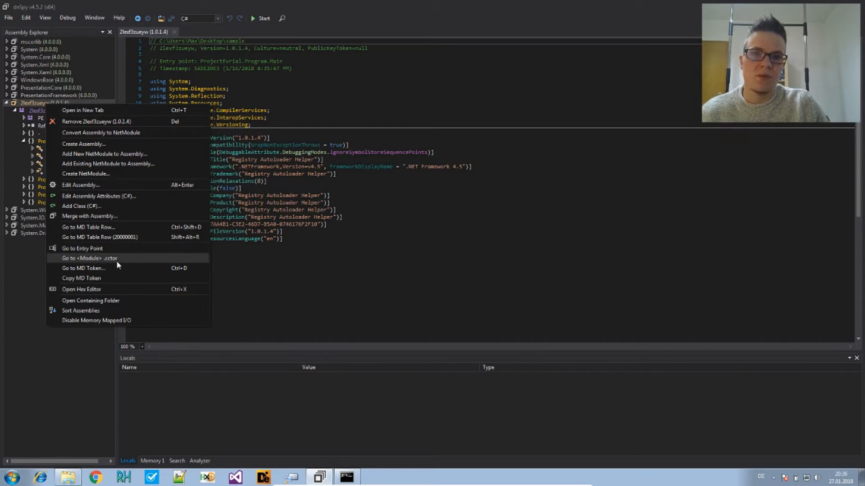
mouse_move(105, 264)
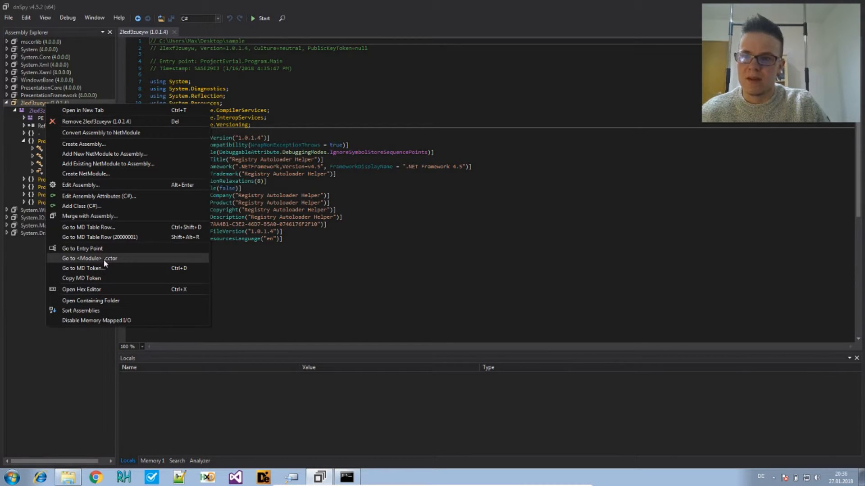
mouse_move(118, 260)
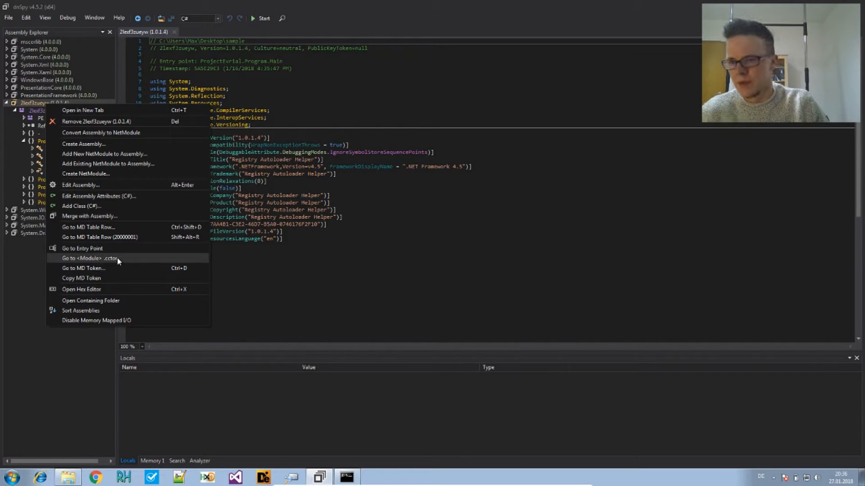
click(90, 258)
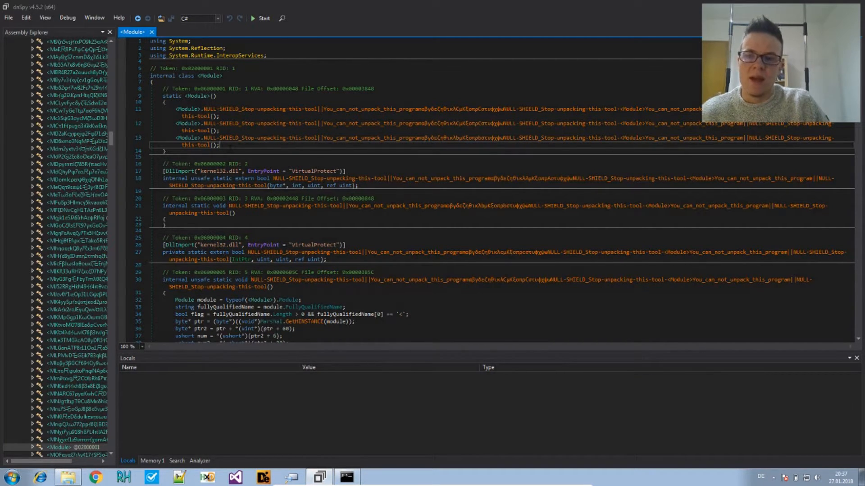
- Scroll through the <Module>.cctor decryption routine to the end and back up
scroll(down, 3)
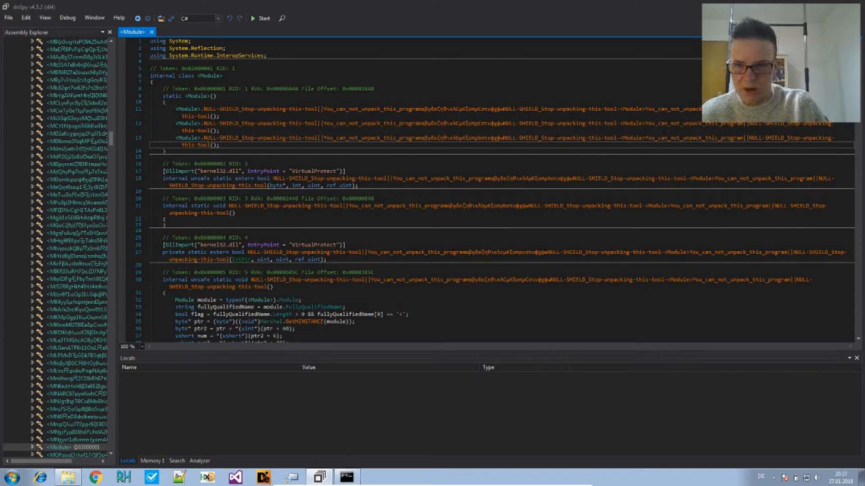
scroll(down, 3)
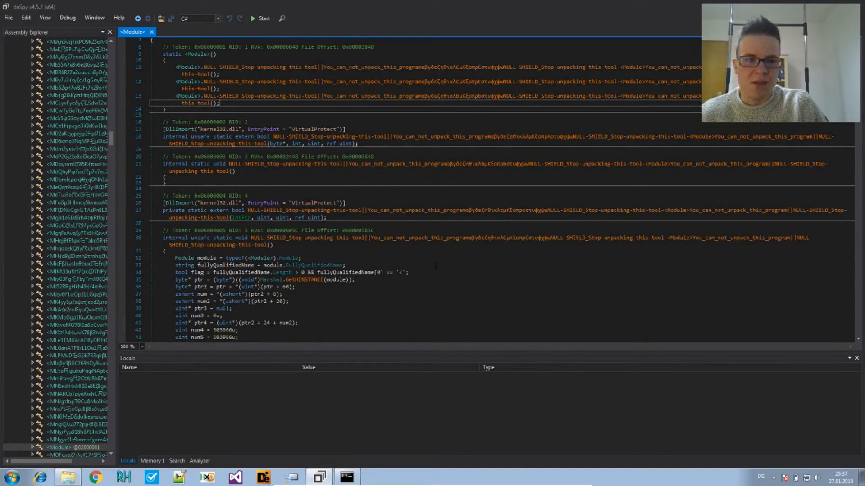
scroll(down, 3)
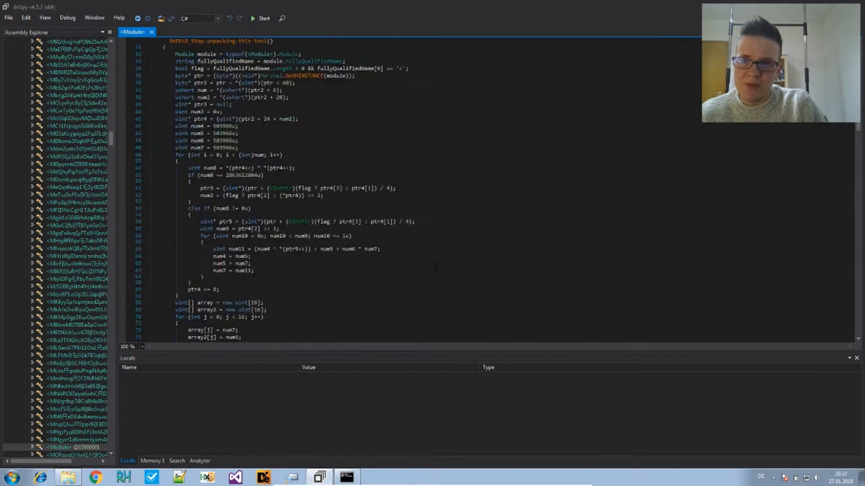
scroll(up, 3)
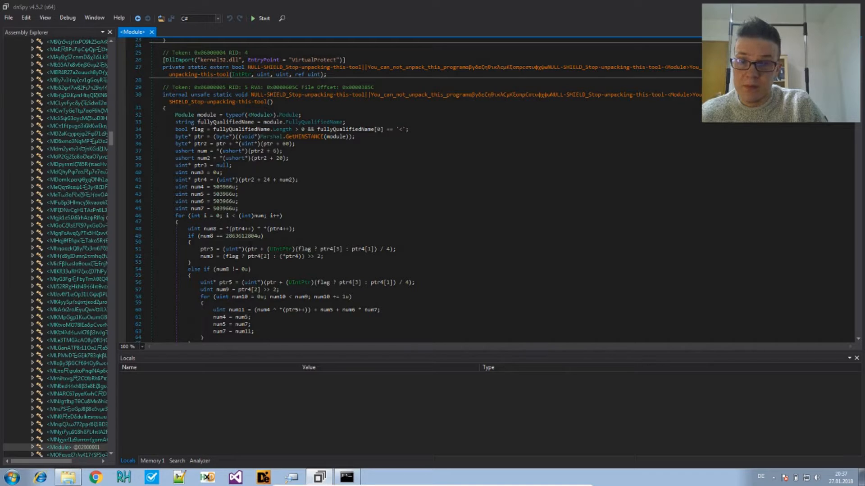
scroll(down, 3)
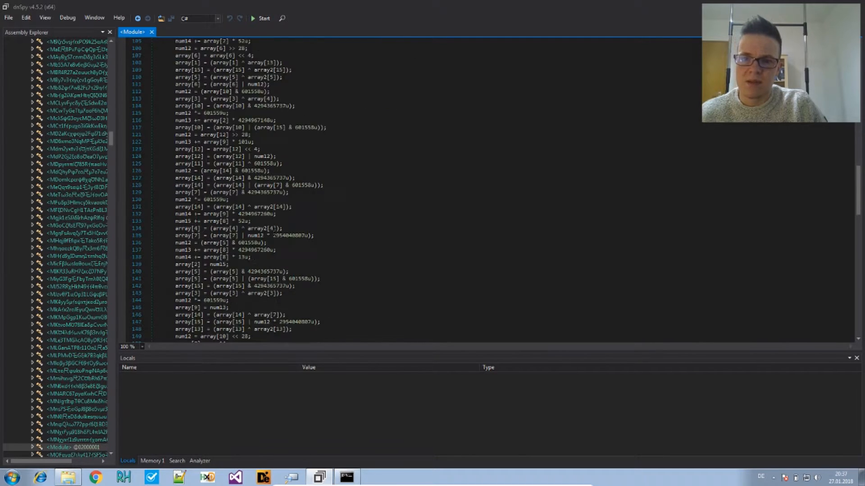
scroll(down, 3)
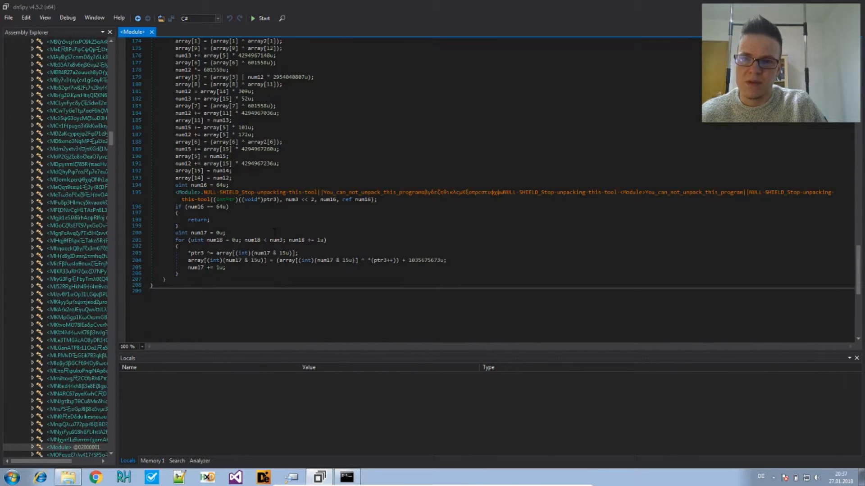
scroll(up, 3)
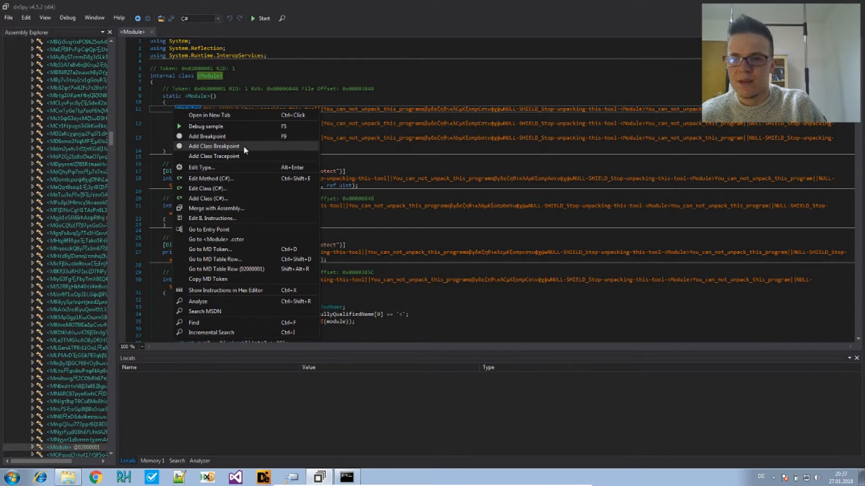
mouse_move(247, 169)
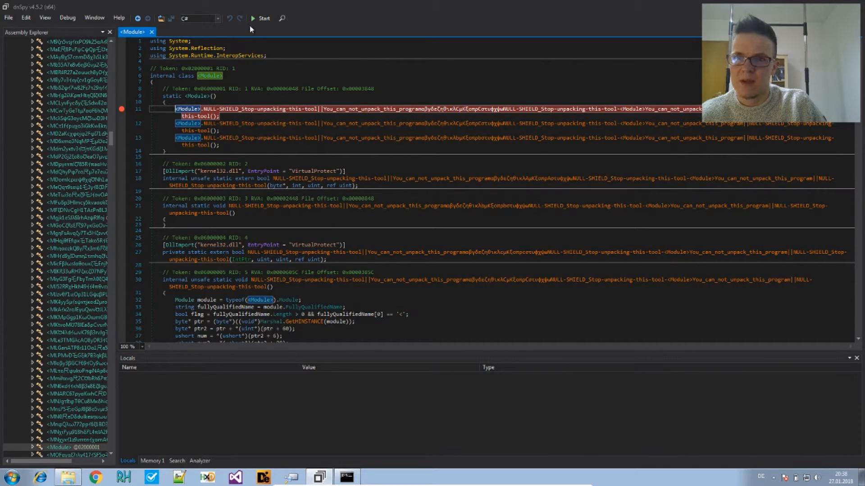
- Debug the sample with default settings, stepping over the protector call into Program.Main
click(262, 18)
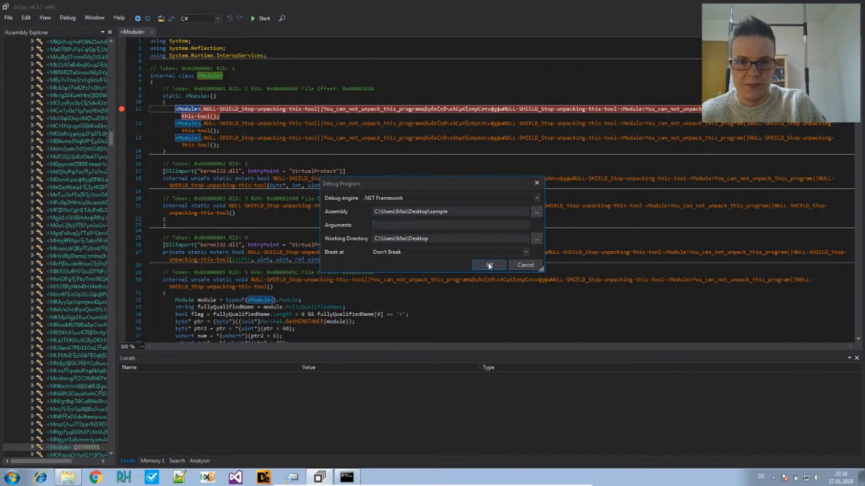
click(487, 265)
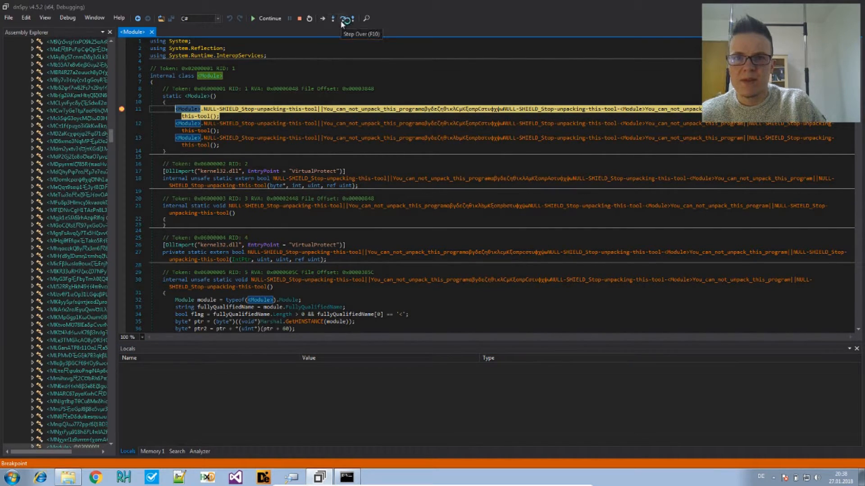
click(340, 18)
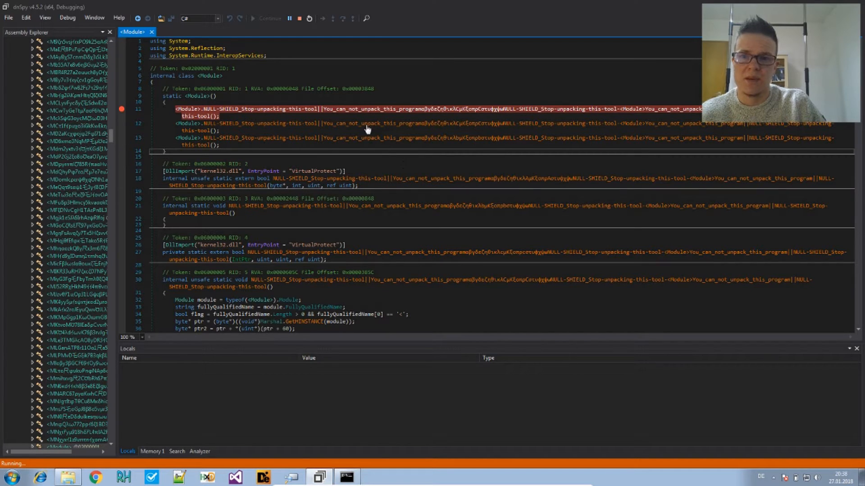
mouse_move(181, 252)
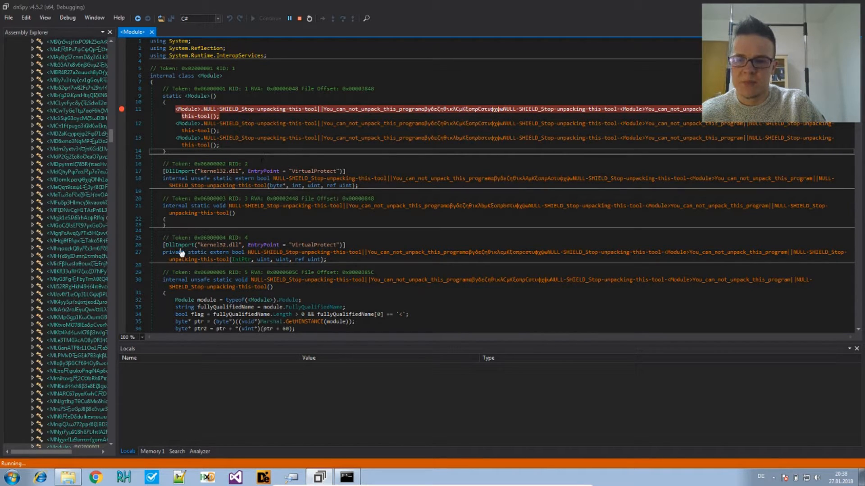
click(252, 18)
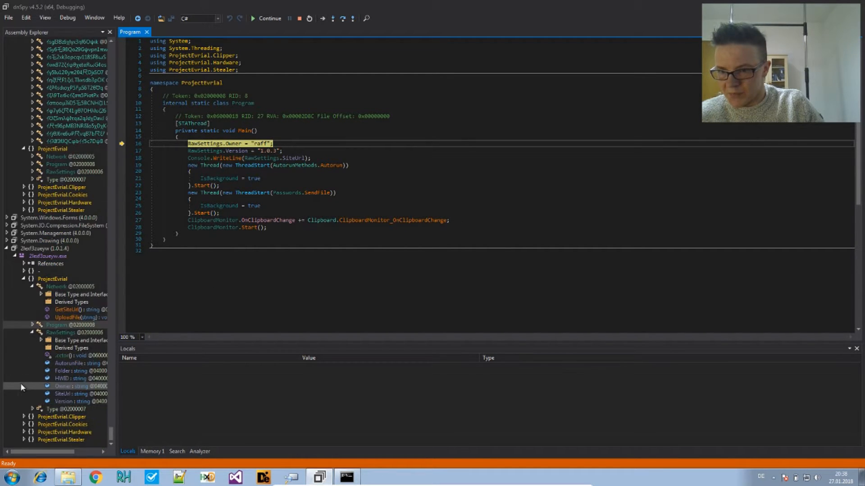
- Scroll through the Clipboard class code, then show the 2lexf3zueyw assembly's attributes
click(24, 416)
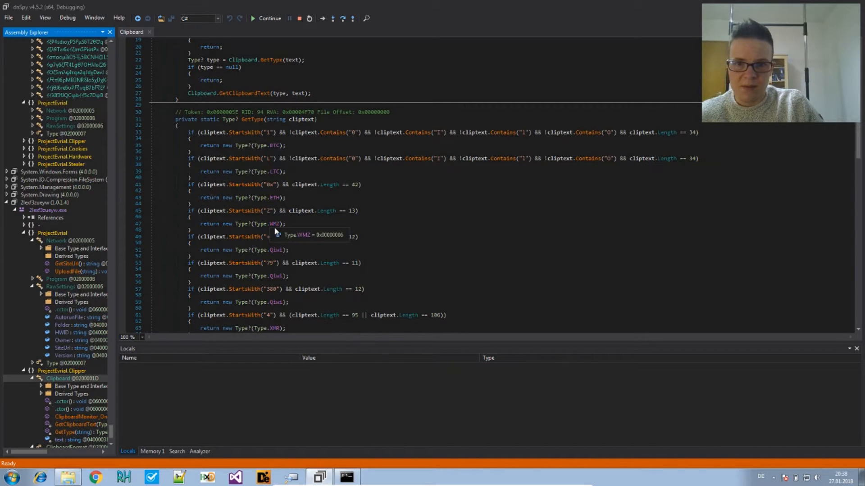
scroll(down, 3)
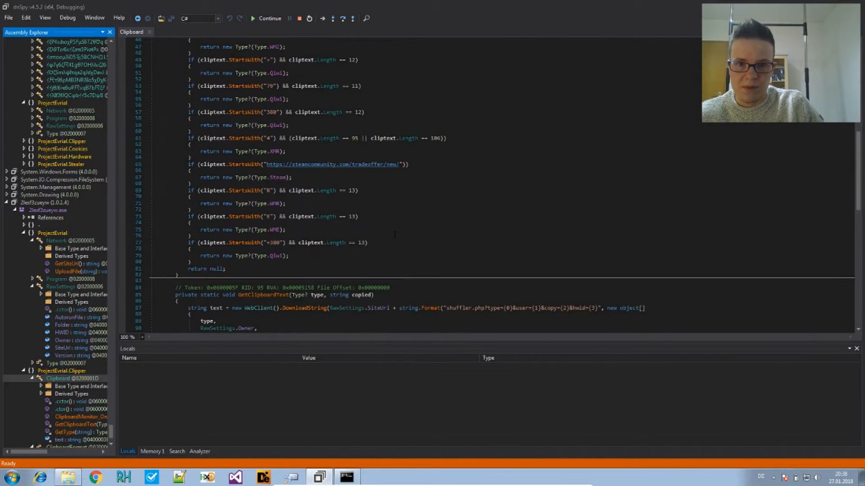
scroll(down, 3)
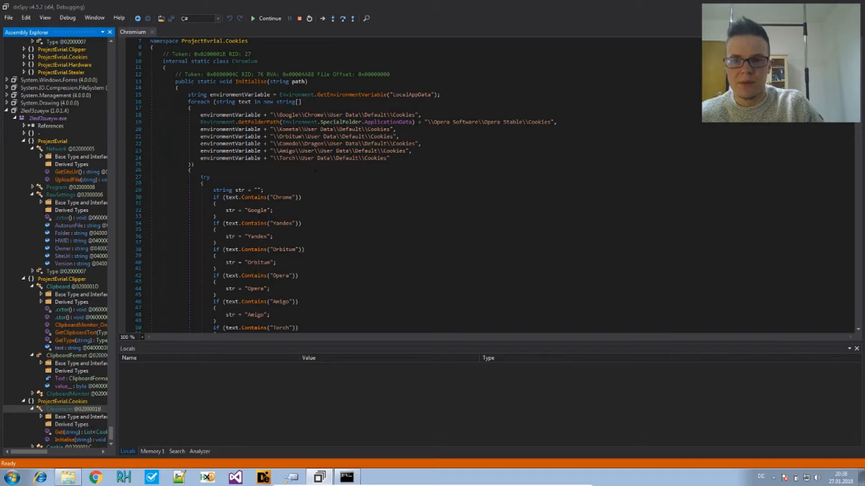
scroll(down, 3)
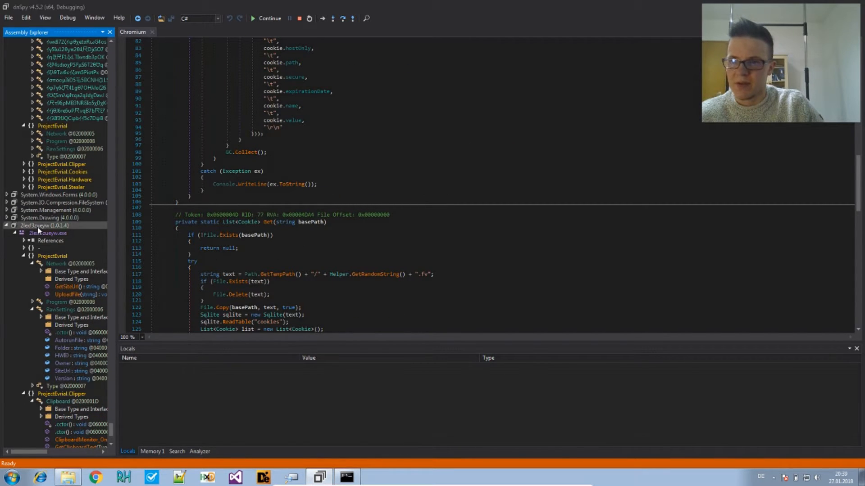
click(49, 233)
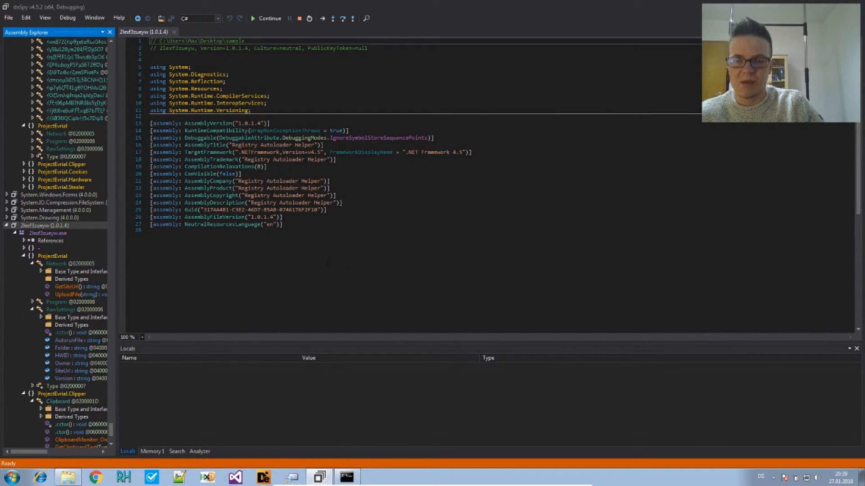
- Save the decrypted in-memory module to Desktop\sample2 with the Windows module type
click(47, 232)
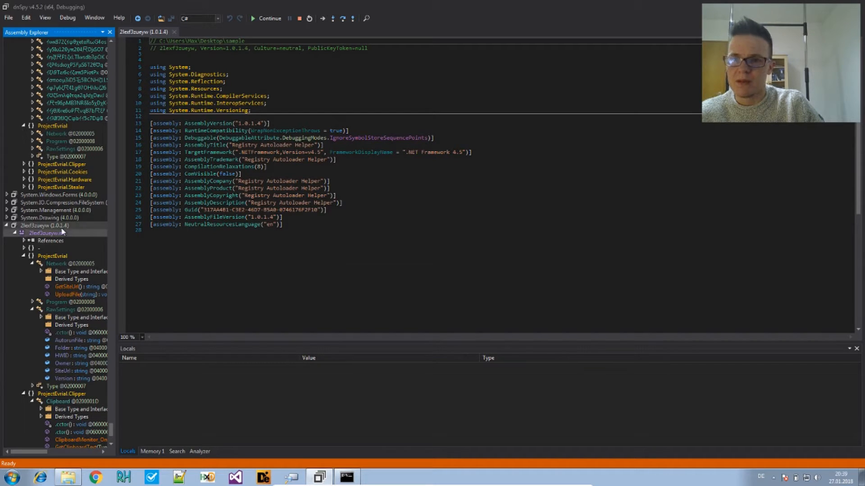
mouse_move(47, 233)
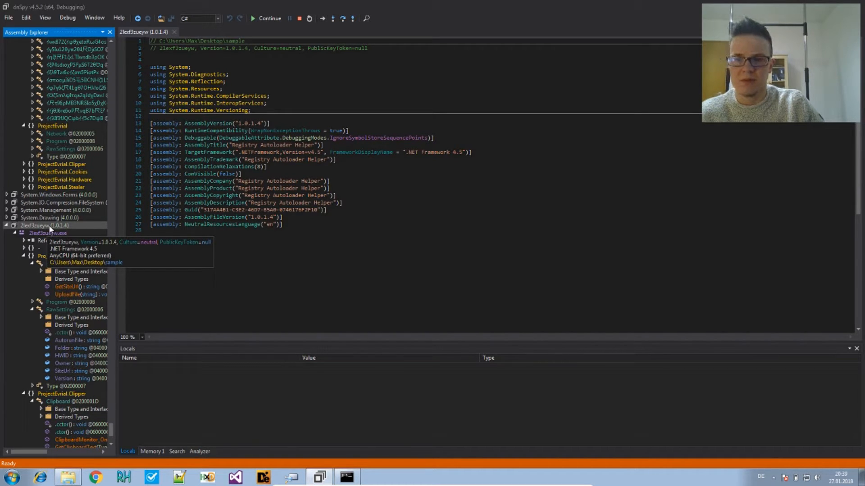
right_click(45, 226)
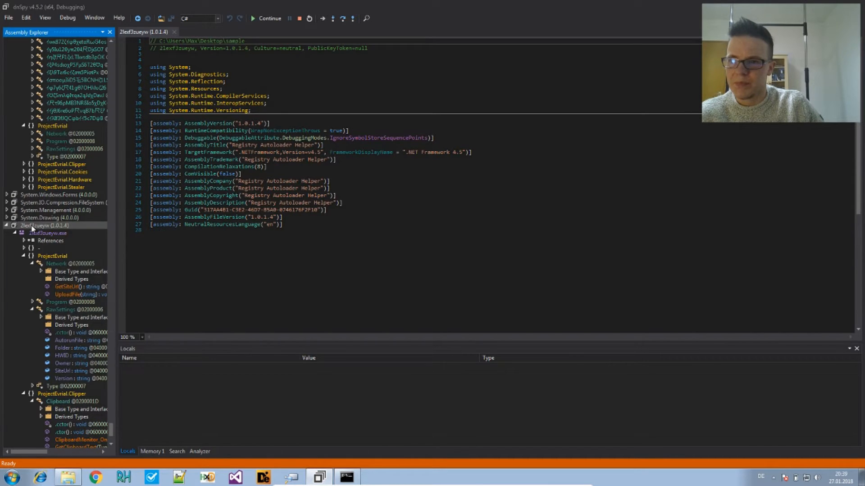
click(9, 17)
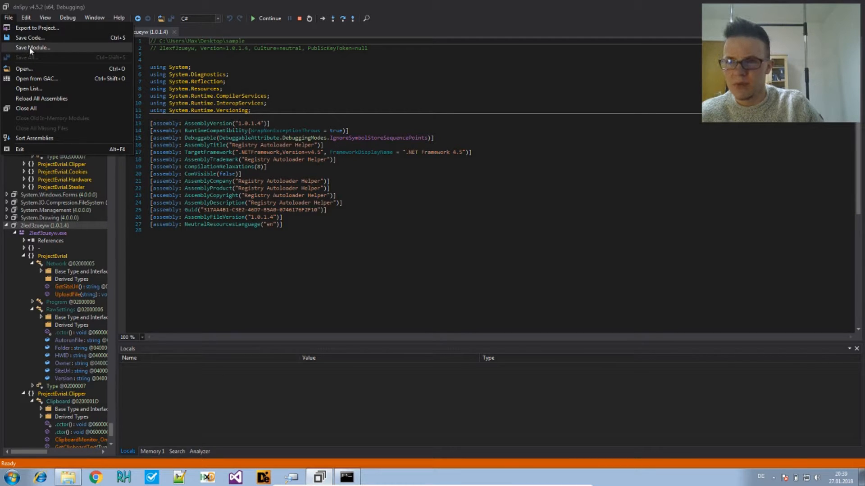
click(31, 47)
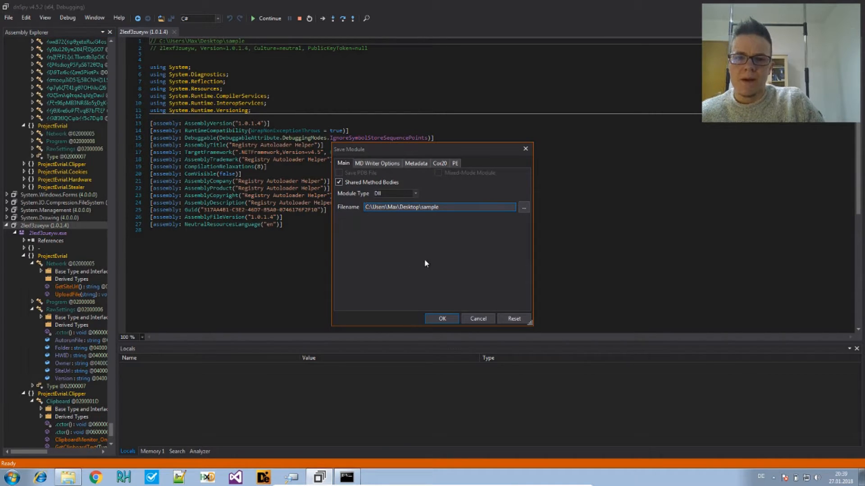
click(438, 207)
text(2)
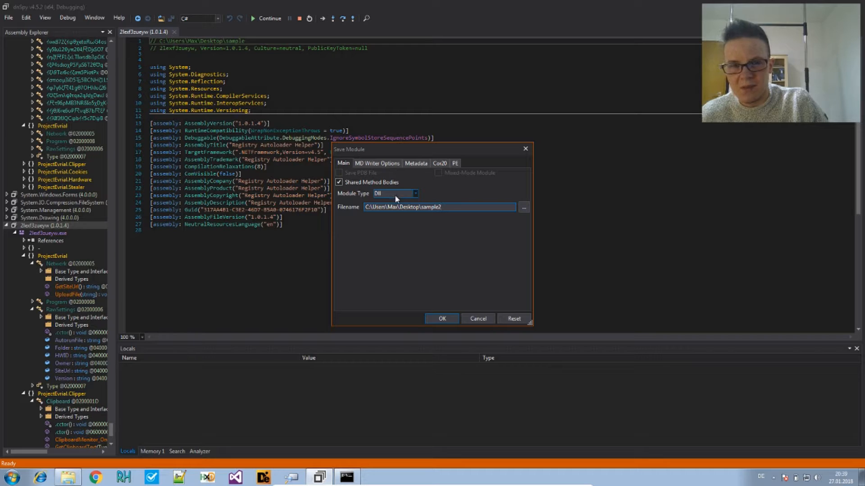
click(415, 193)
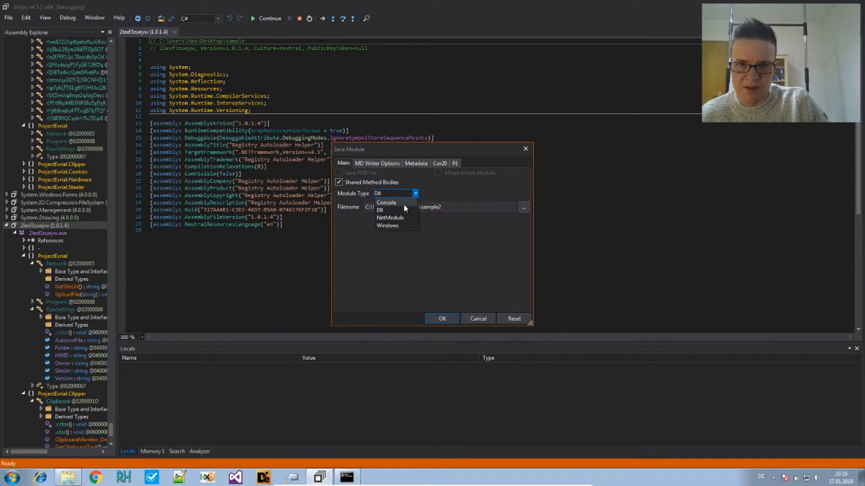
click(386, 226)
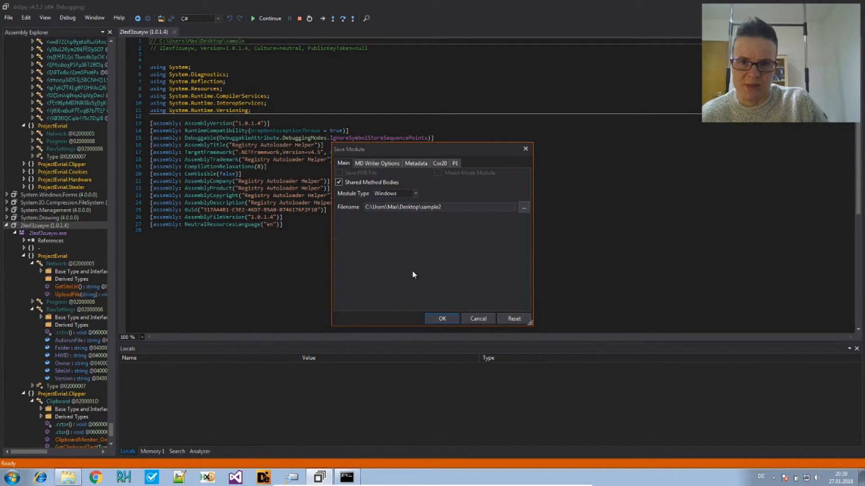
mouse_move(433, 276)
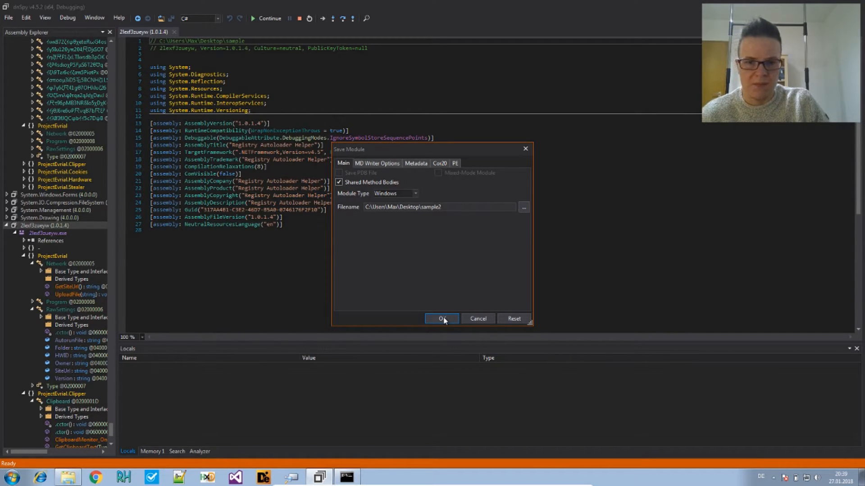
click(441, 319)
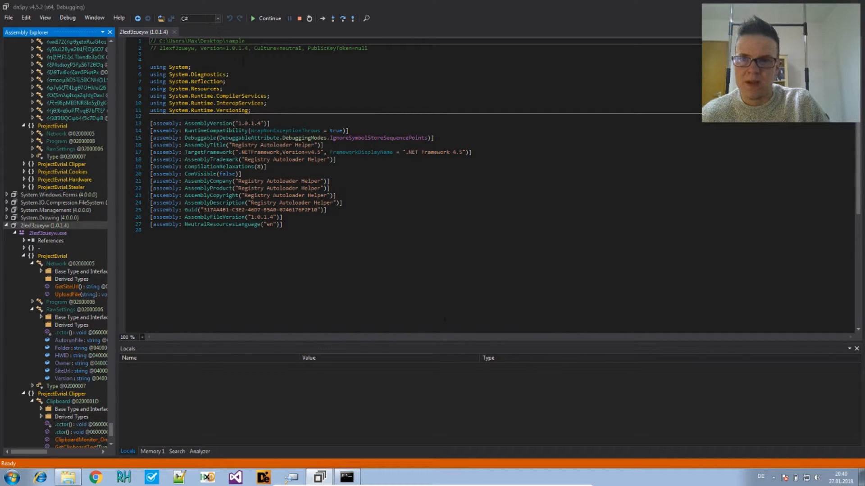
- End the debug session and load Desktop\sample2 into dnSpy
click(300, 18)
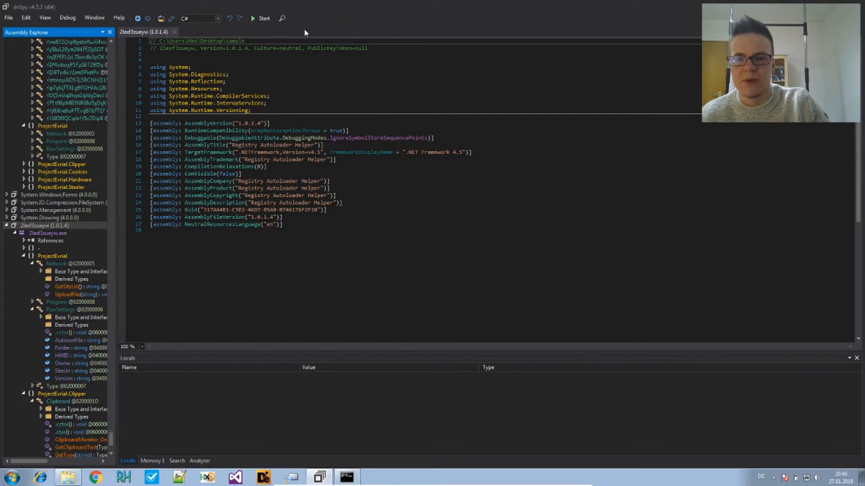
click(47, 233)
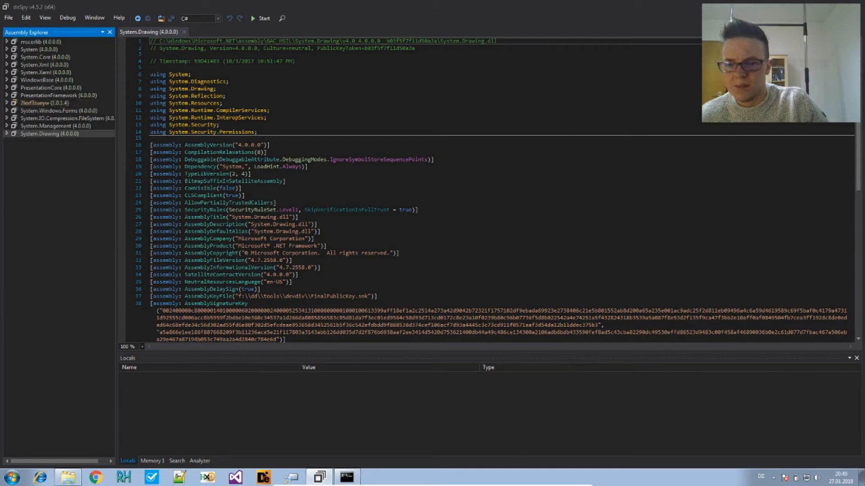
click(68, 477)
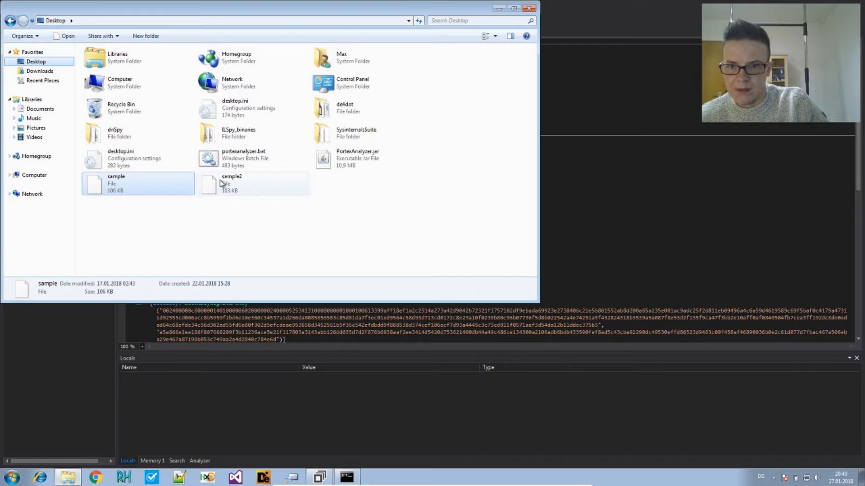
double_click(232, 183)
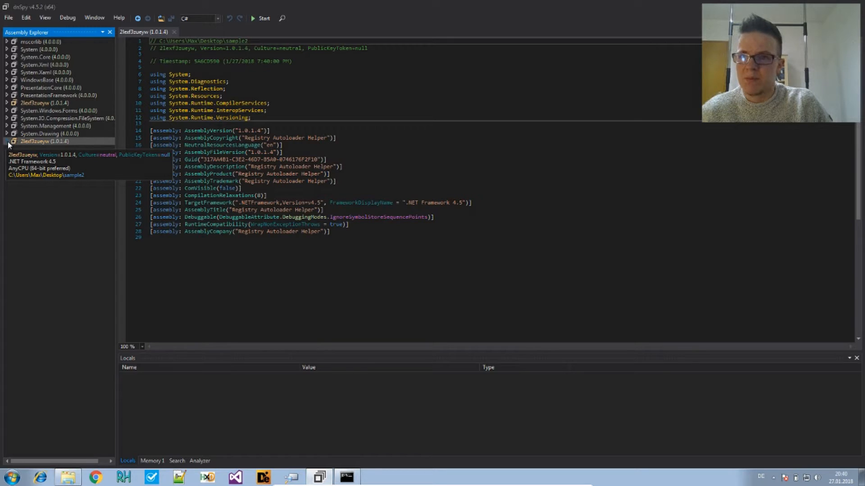
- View ProjectEvrial.Program.Main() in sample2, then jump to the <Module> .cctor
click(6, 141)
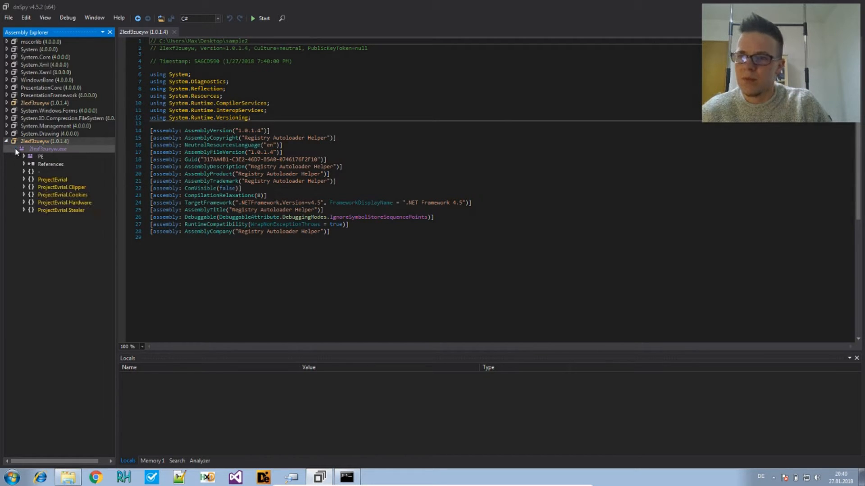
click(24, 179)
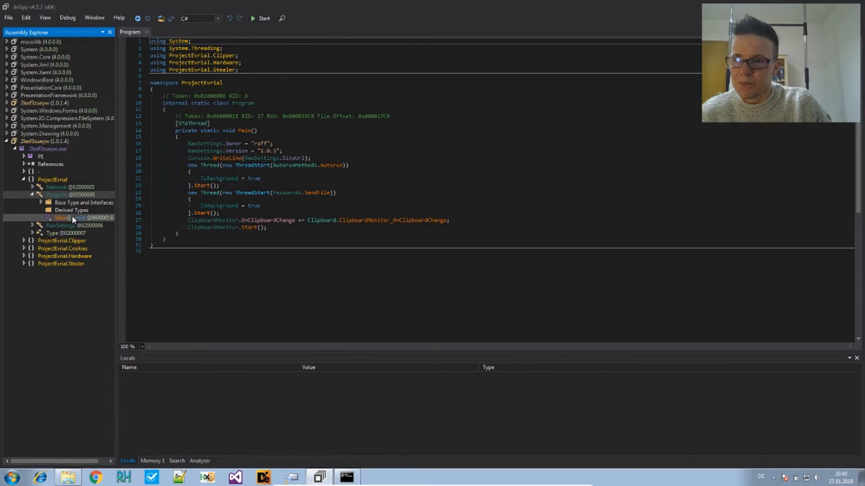
double_click(62, 217)
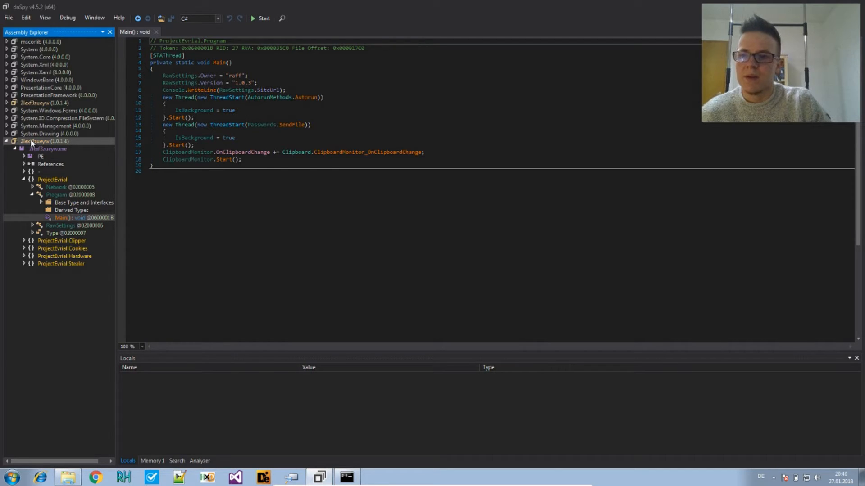
right_click(39, 141)
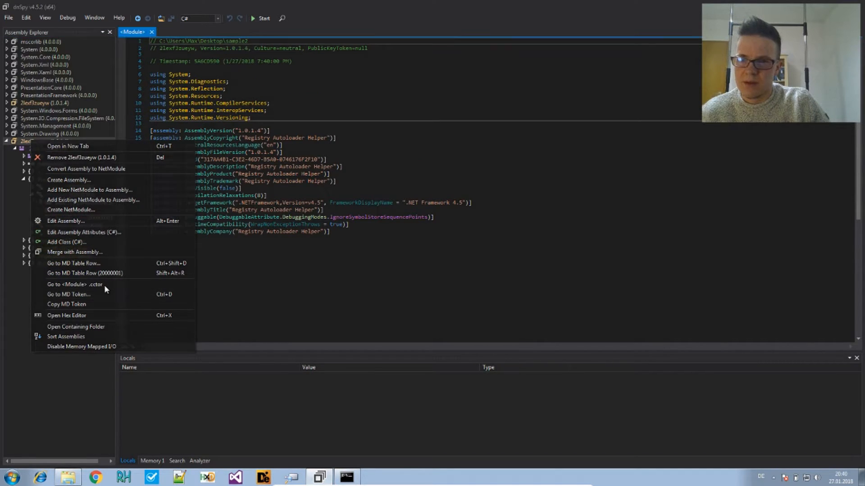
click(75, 284)
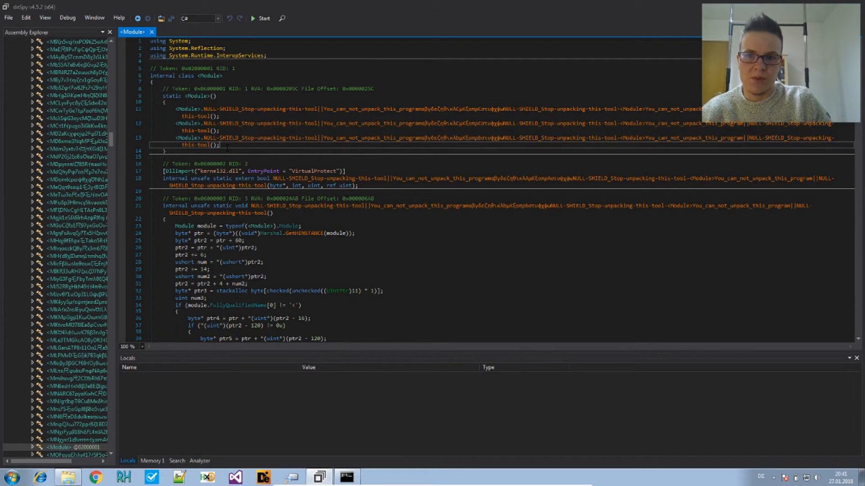
- Edit the .cctor IL so the three NULL-SHIELD calls become NOP instructions
drag(175, 108, 219, 145)
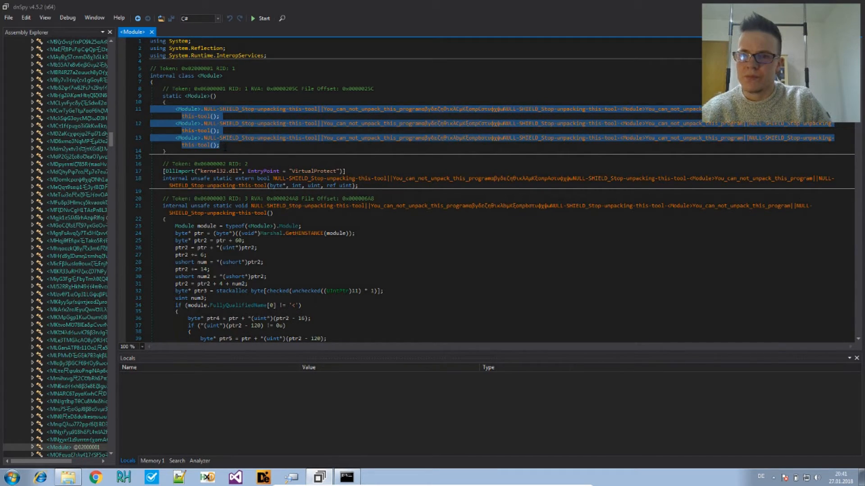
right_click(223, 149)
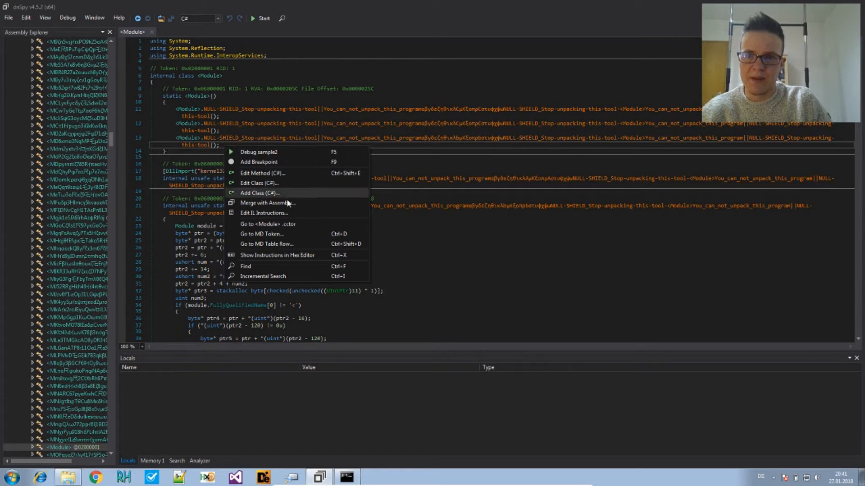
mouse_move(263, 213)
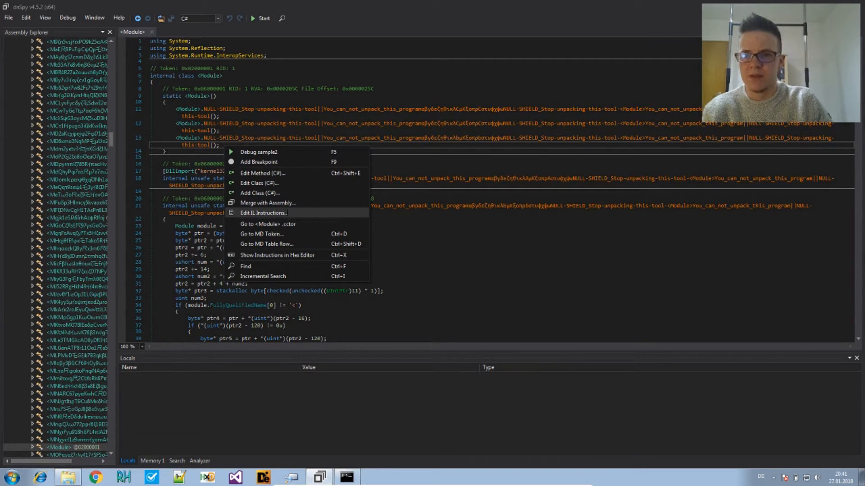
click(263, 213)
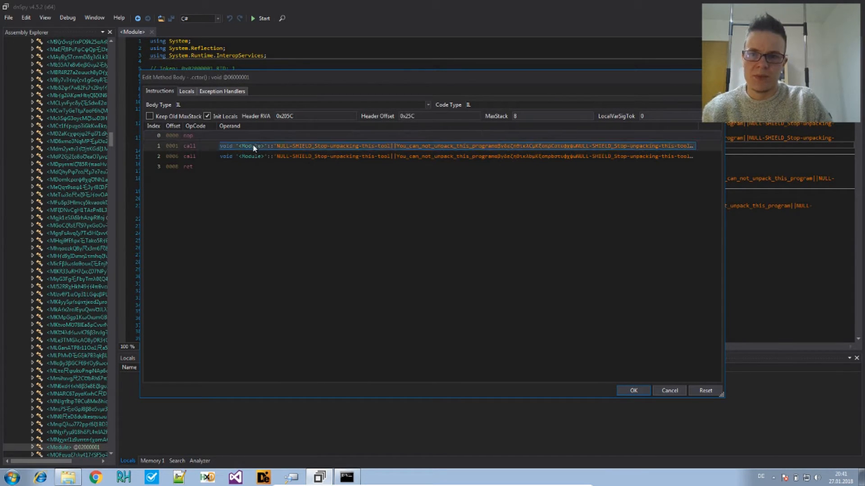
right_click(253, 145)
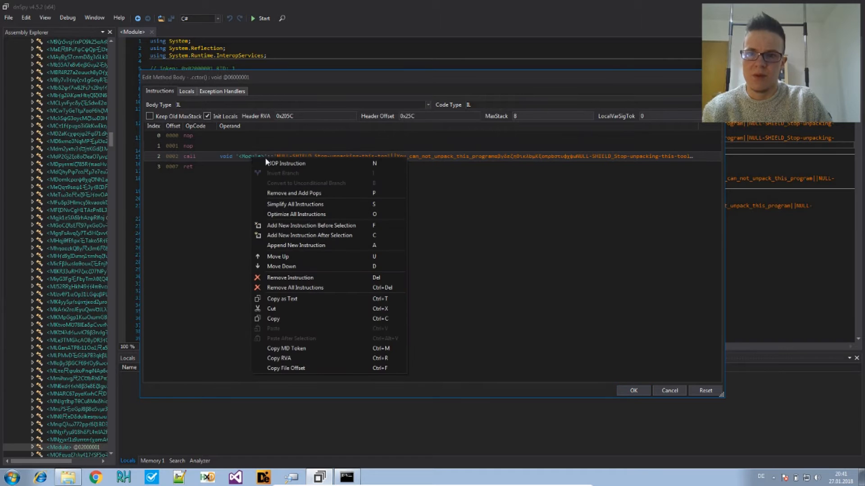
click(285, 163)
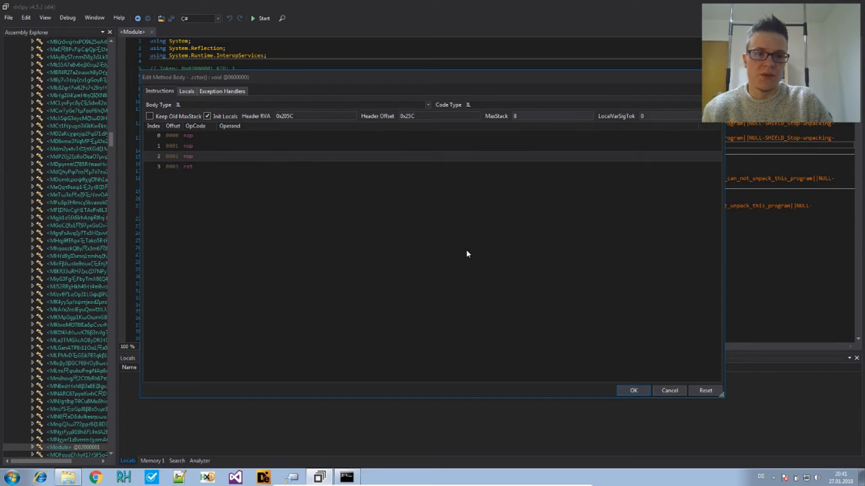
mouse_move(589, 377)
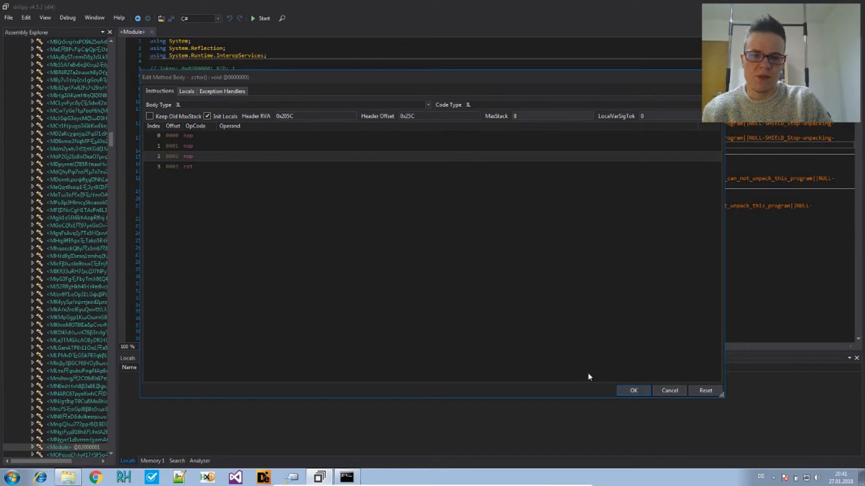
click(669, 390)
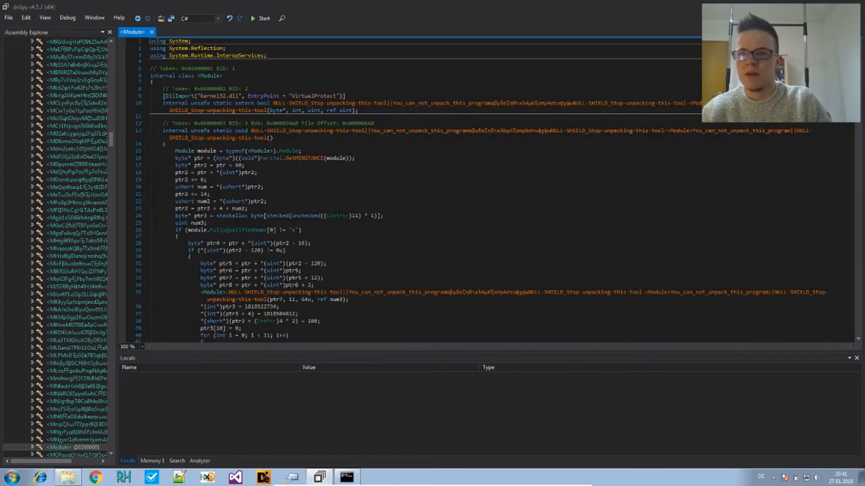
- Open the File menu to save the patch
click(8, 18)
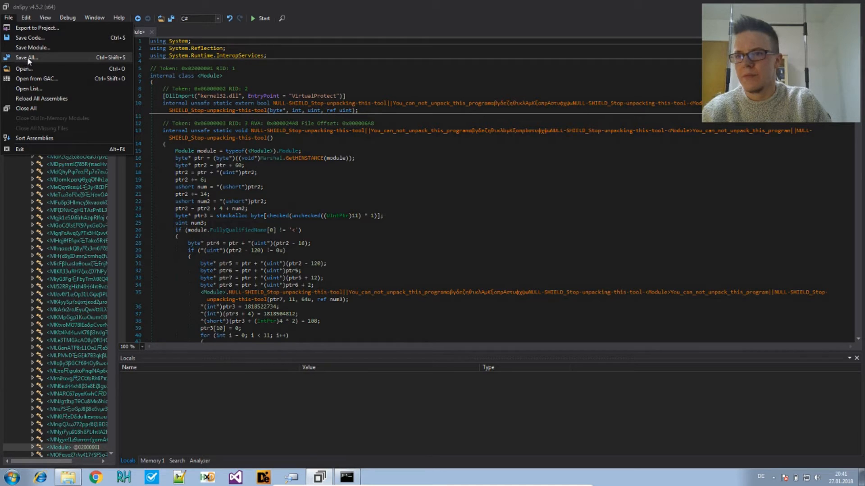
- Save the nop-patched module over Desktop\sample2, keeping the Windows module type
click(32, 48)
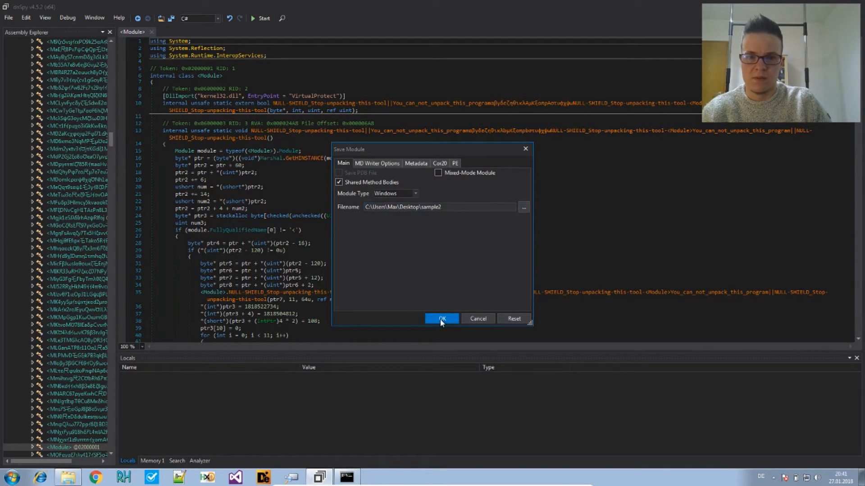
click(441, 319)
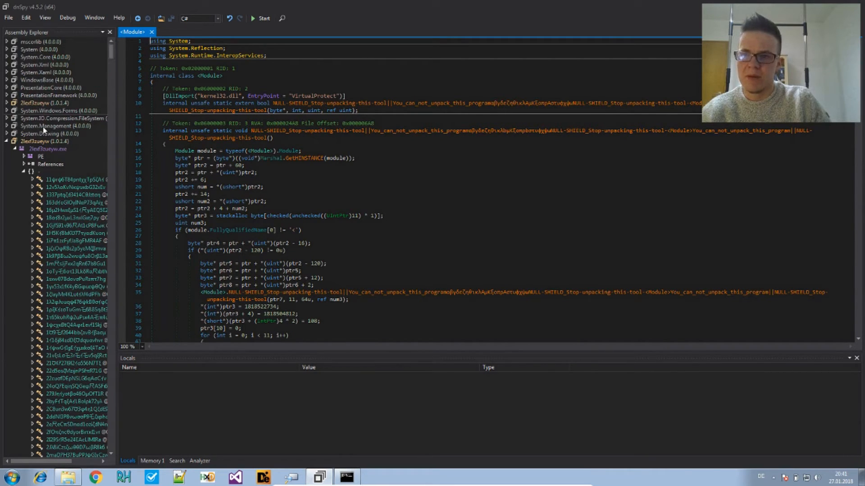
click(45, 141)
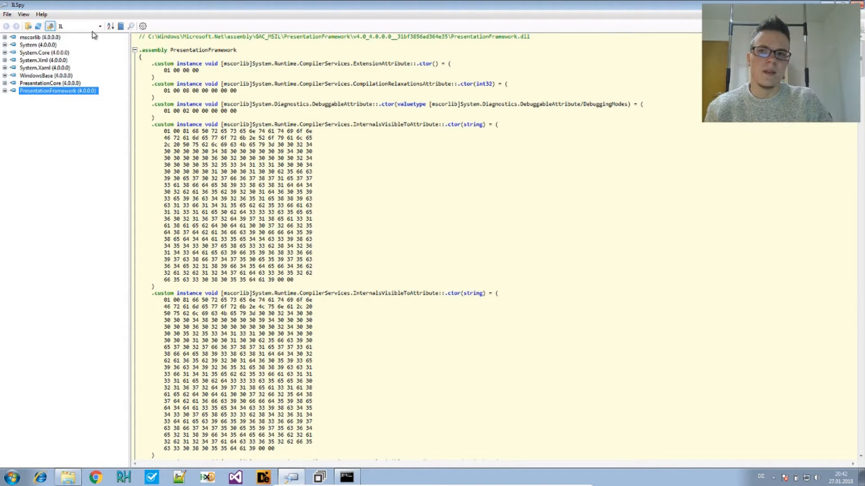
- Switch ILSpy's output language to C# and select sample2 (1.0.1.4) to see its attributes
click(99, 27)
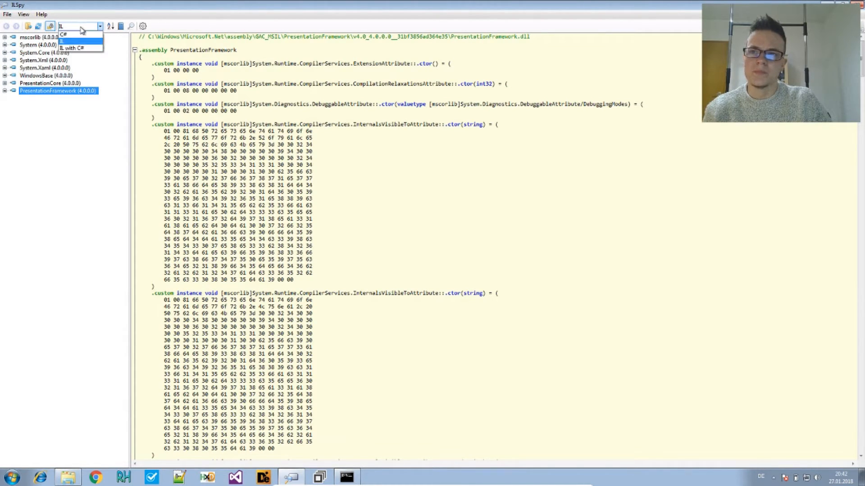
click(63, 35)
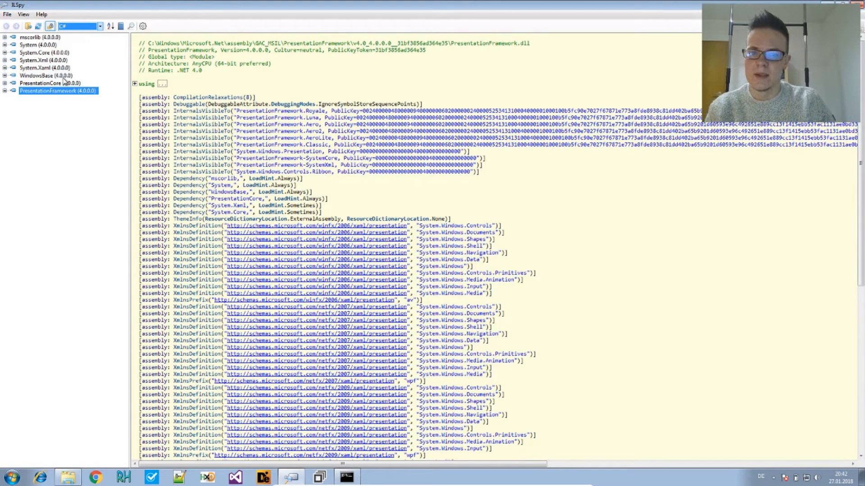
mouse_move(21, 270)
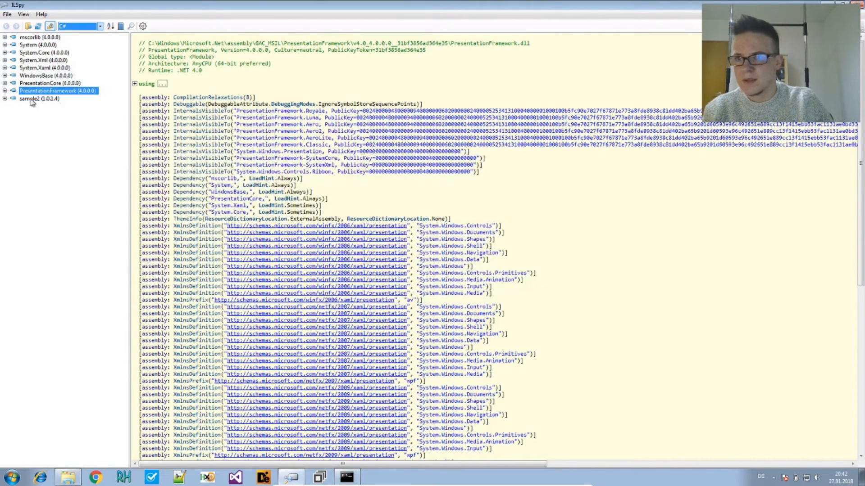
click(38, 98)
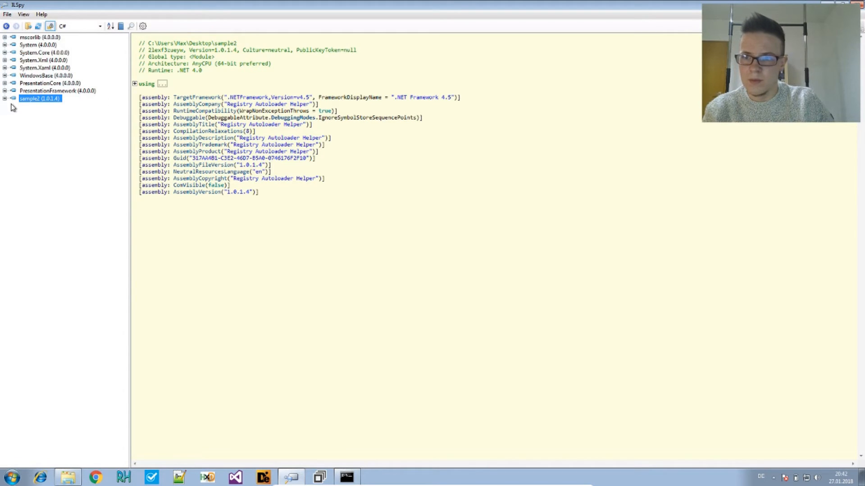
mouse_move(143, 27)
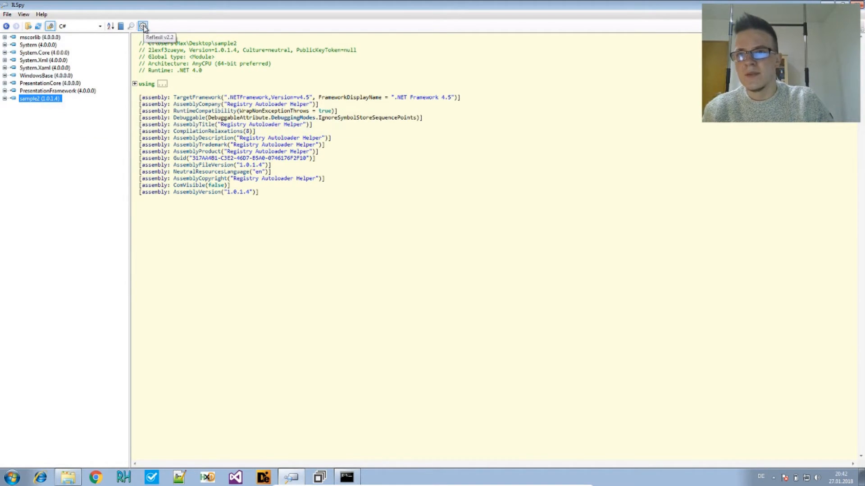
- In Reflexil, set sample2's entry point to ProjectEvrial.Program.Main()
click(143, 27)
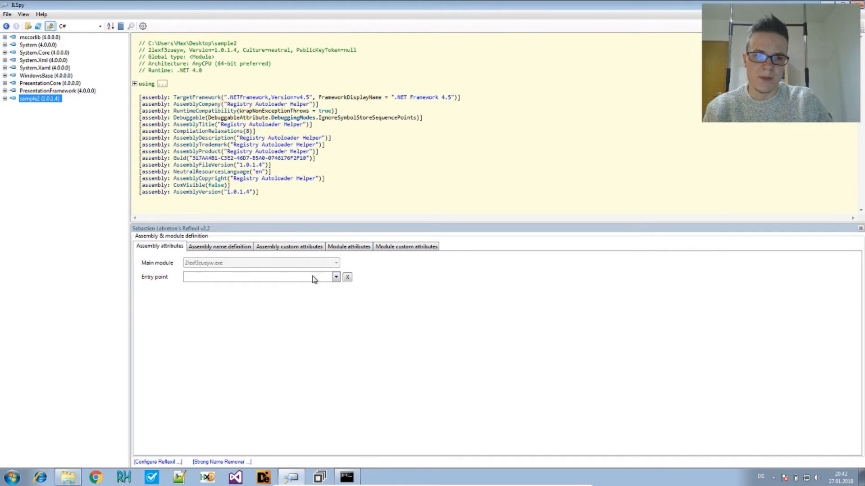
right_click(39, 98)
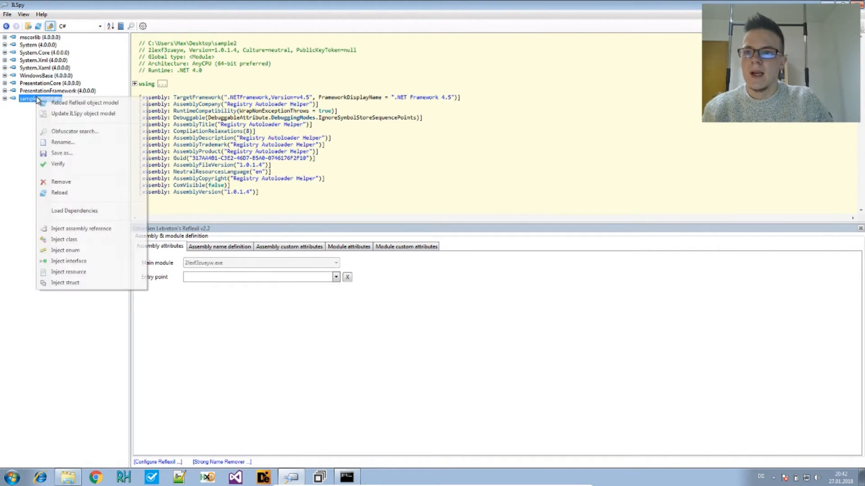
click(8, 138)
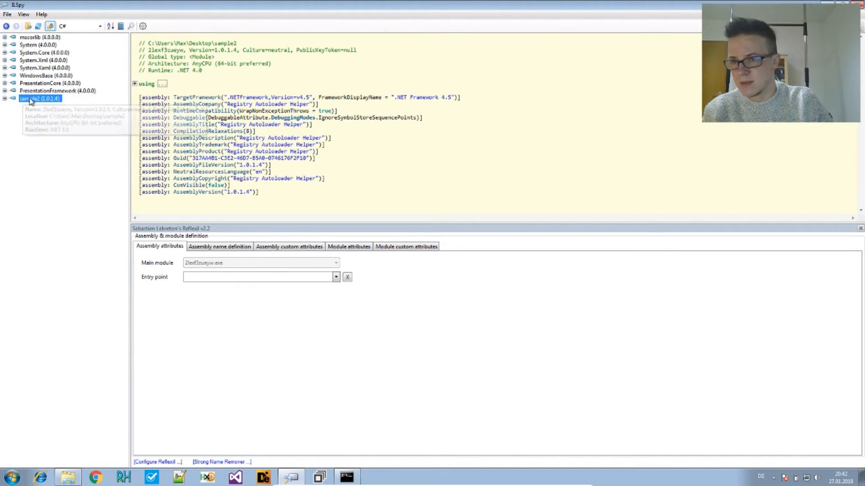
click(5, 98)
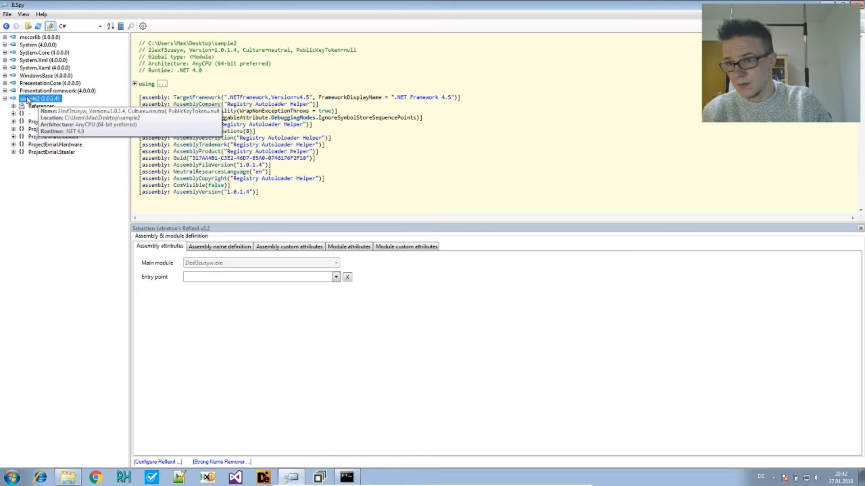
mouse_move(241, 292)
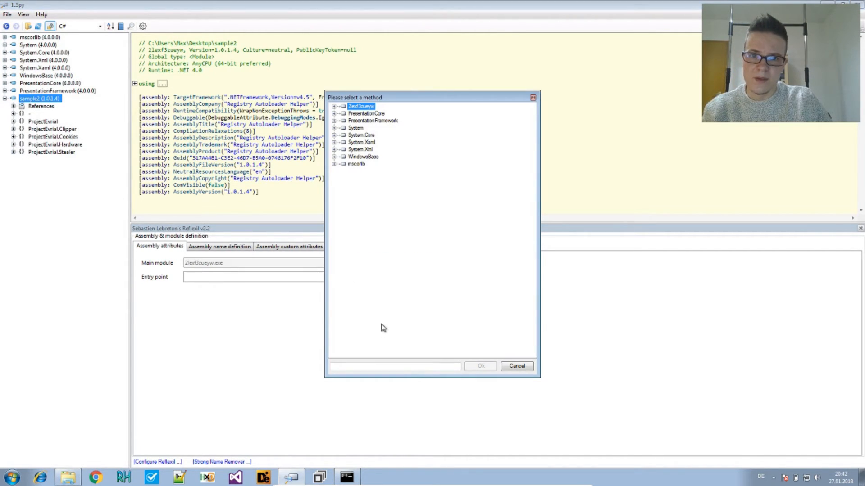
click(334, 105)
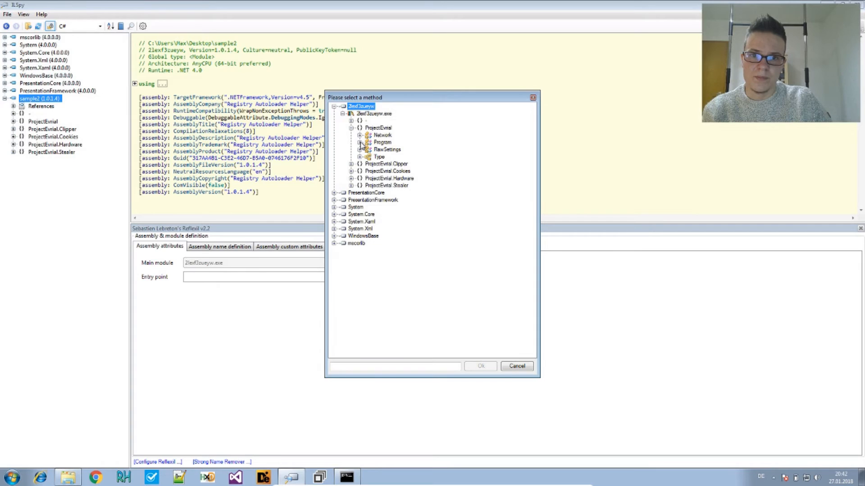
click(360, 142)
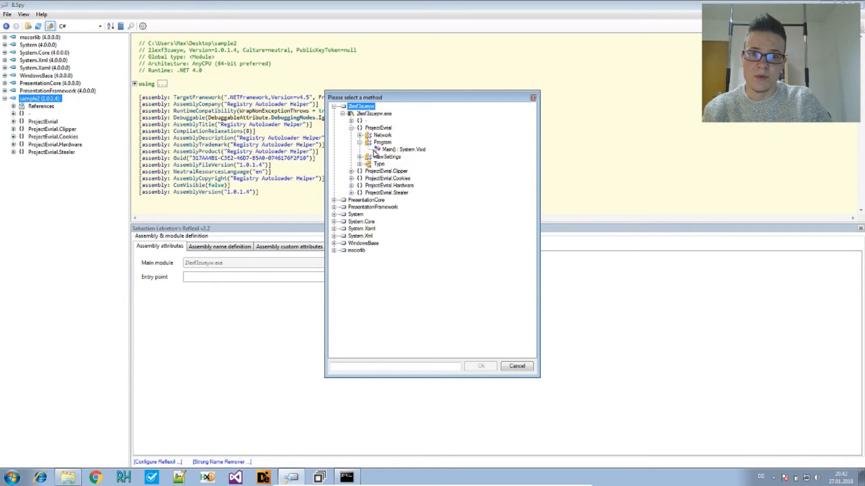
click(479, 366)
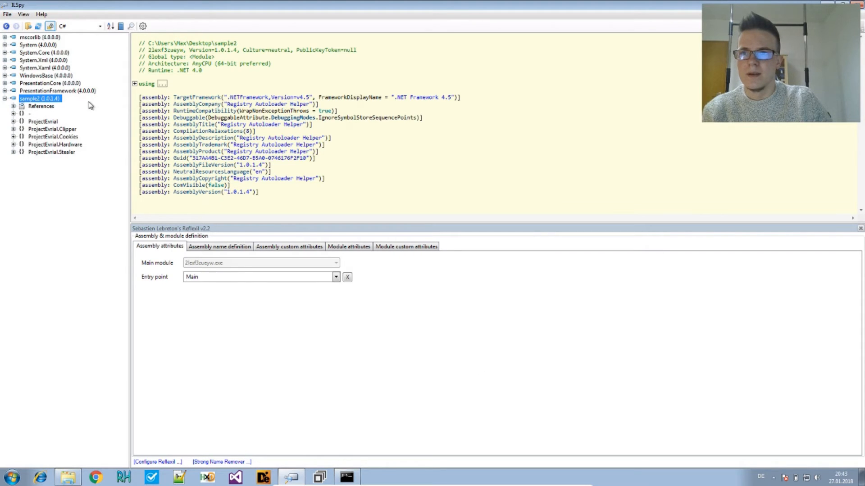
- Save the entry-point-fixed sample2 assembly as sample2.Patched.exe
click(7, 14)
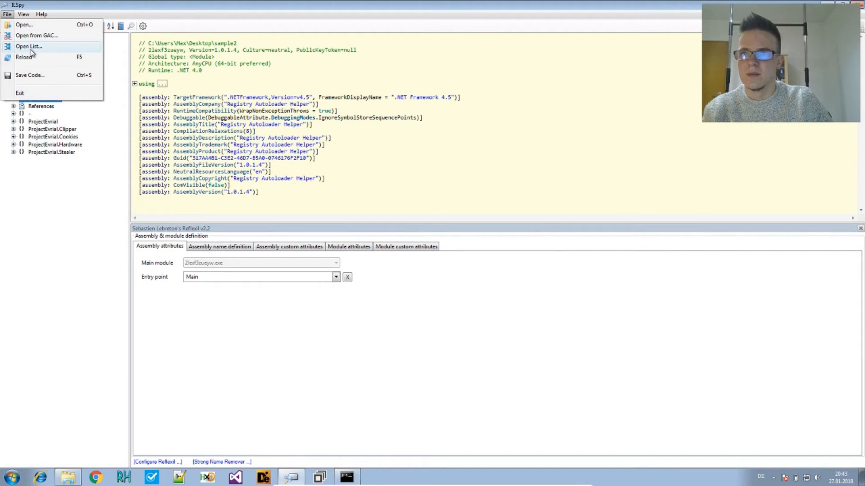
click(25, 57)
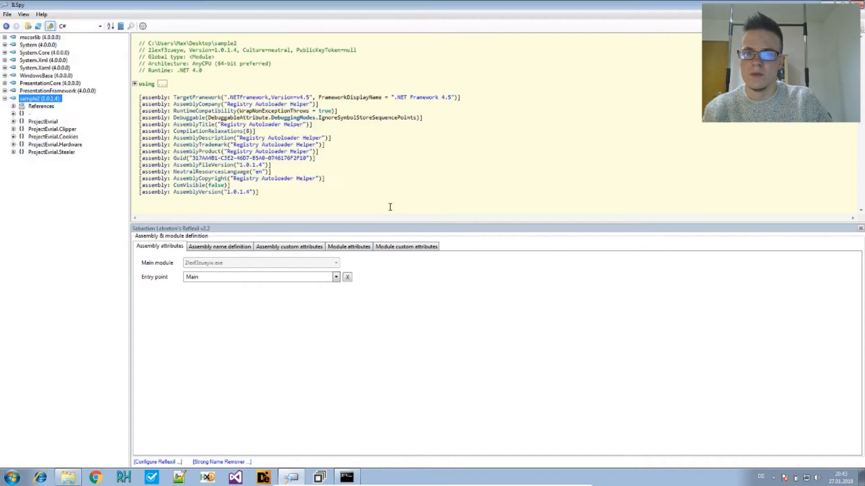
right_click(39, 98)
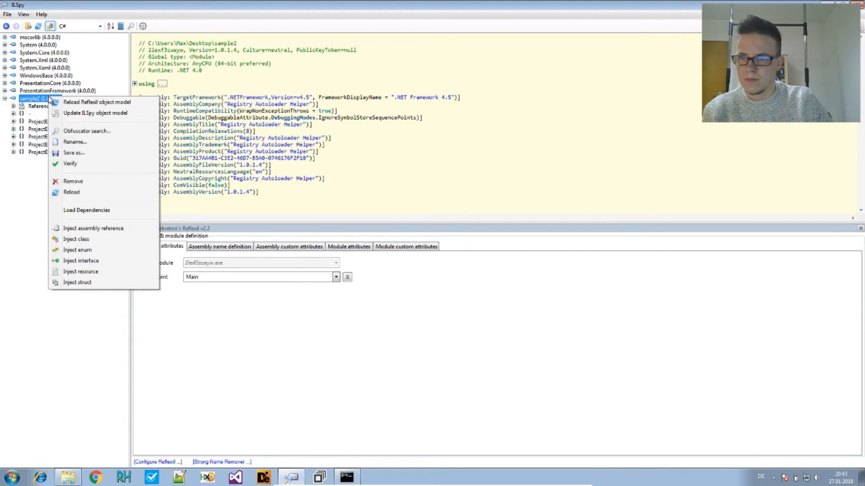
mouse_move(73, 153)
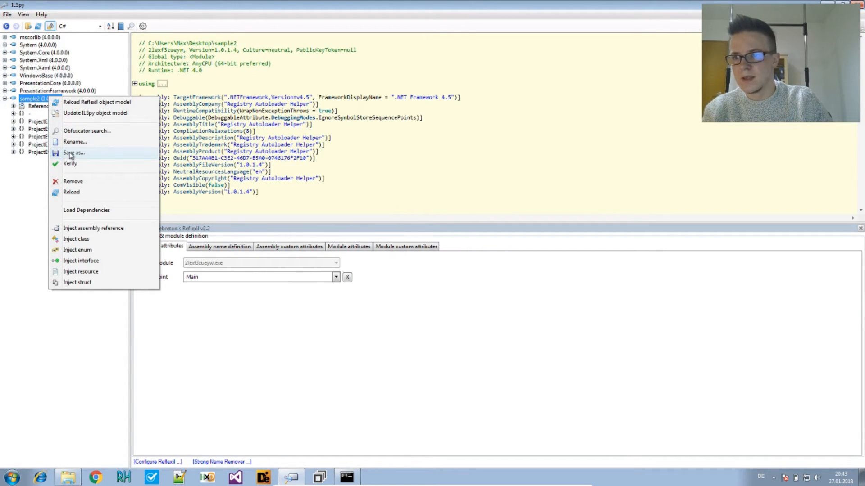
click(74, 153)
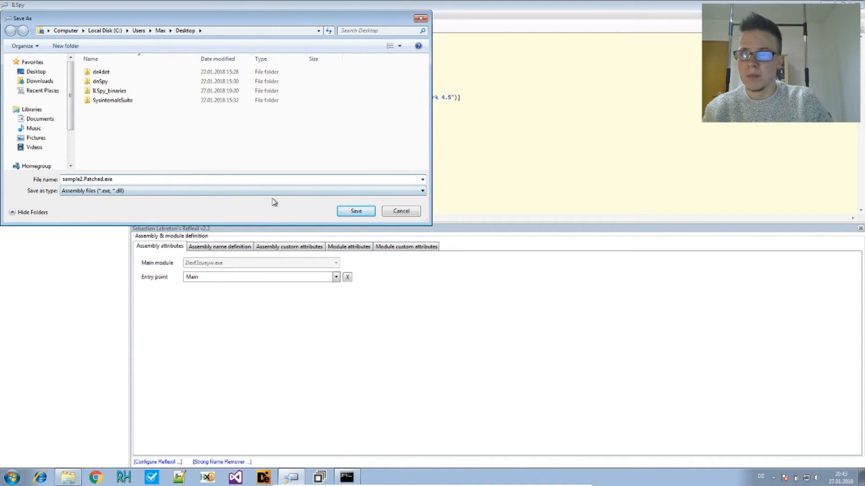
click(355, 211)
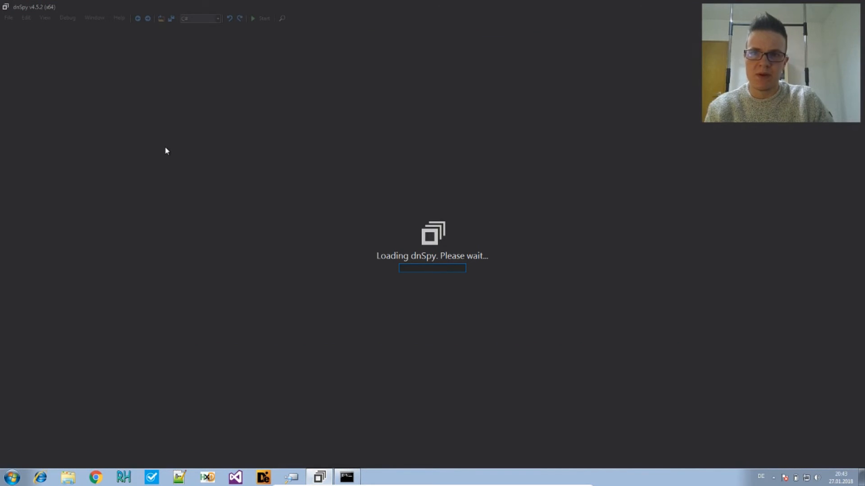
mouse_move(144, 152)
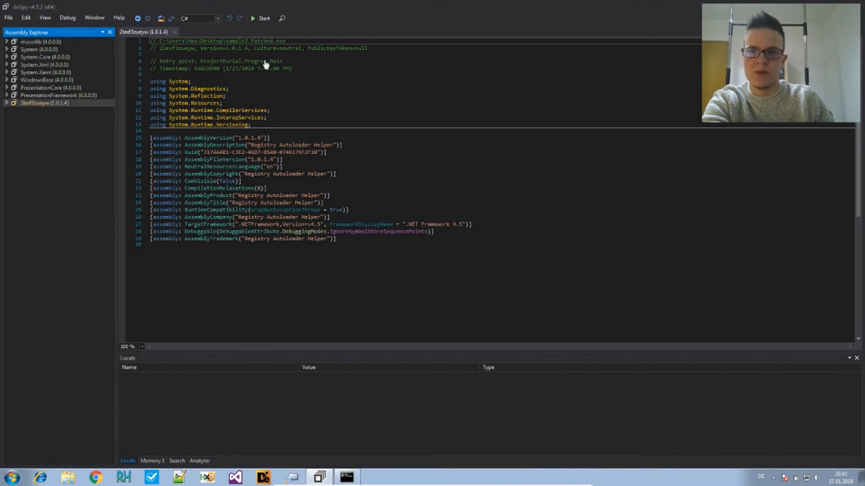
- Go to sample2.Patched.exe's Main, breakpoint the Owner assignment line, and start debugging
click(55, 156)
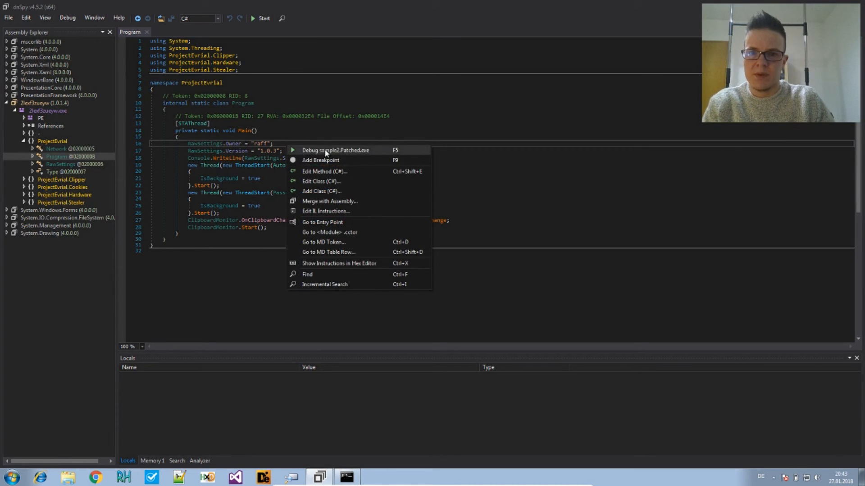
click(320, 160)
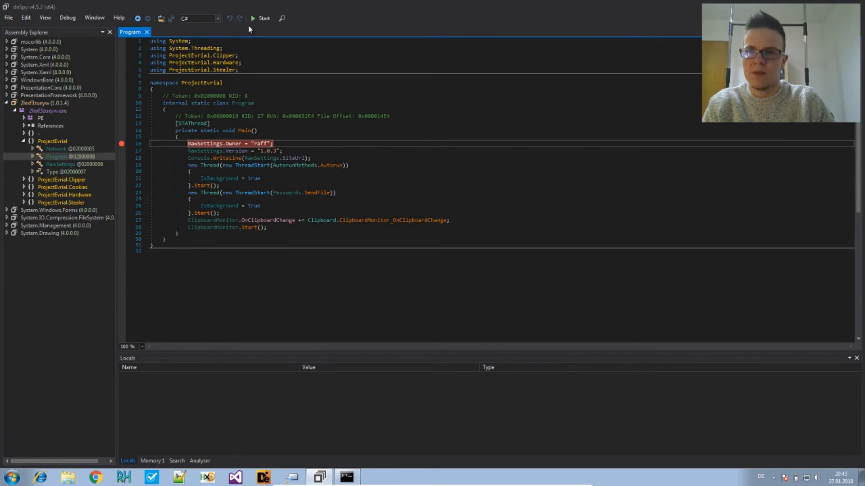
click(263, 18)
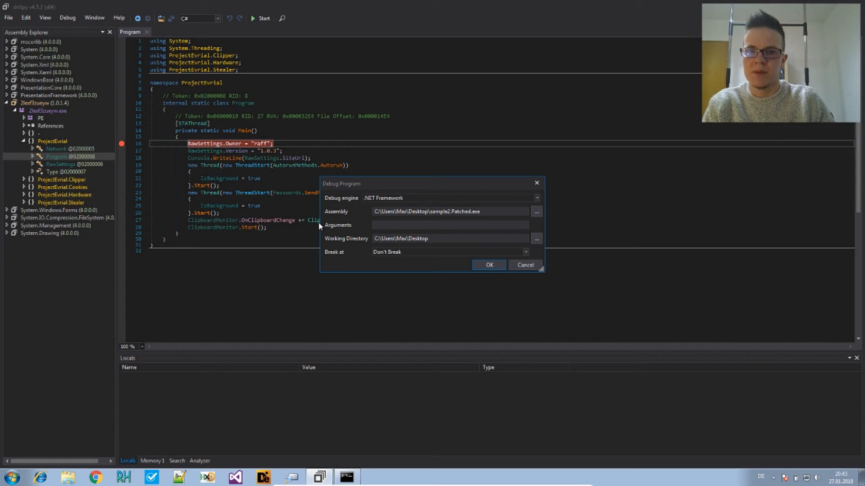
- Launch the patched program, break at Main, step over one statement, then stop
click(487, 265)
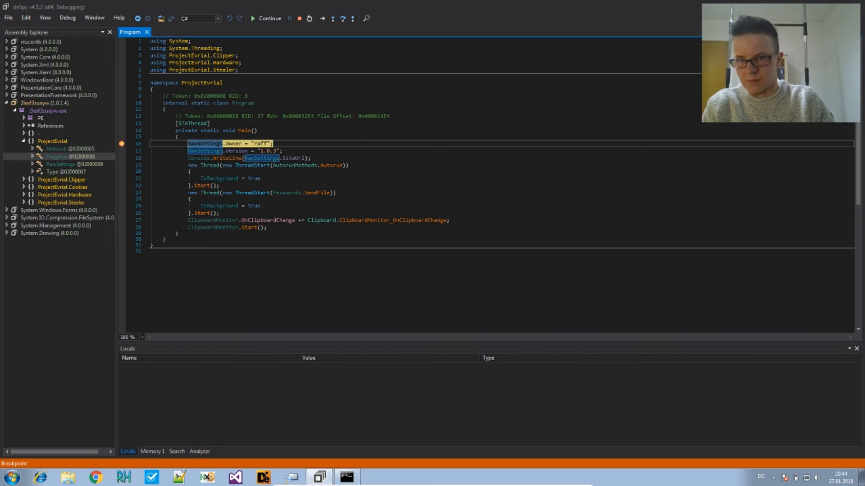
mouse_move(291, 135)
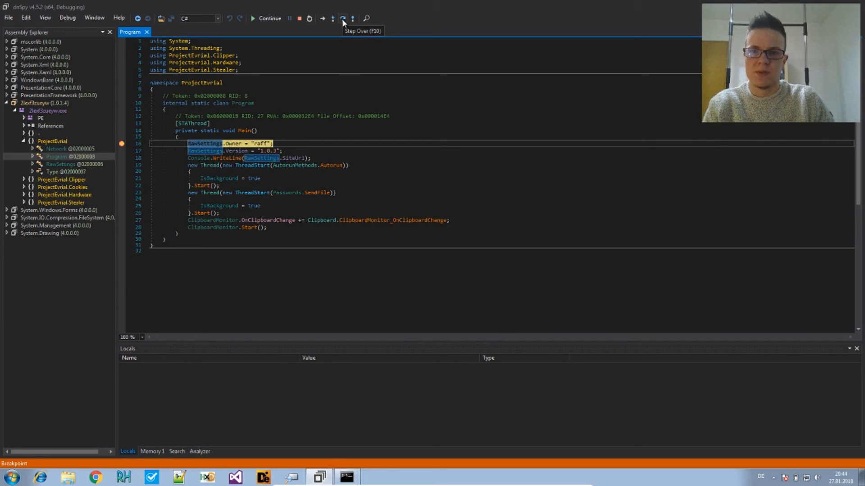
click(341, 18)
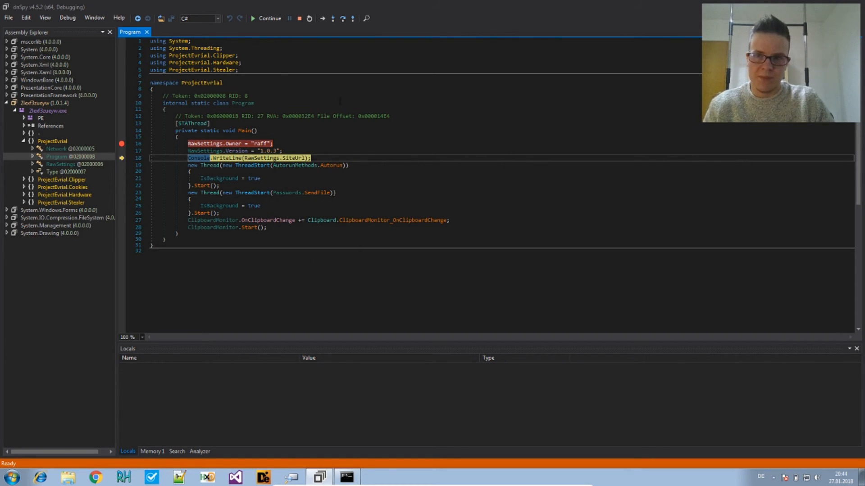
click(299, 18)
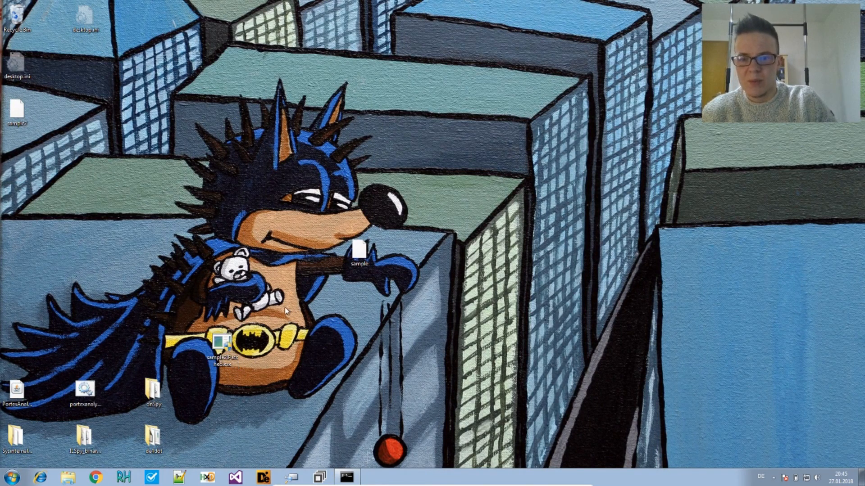
mouse_move(281, 317)
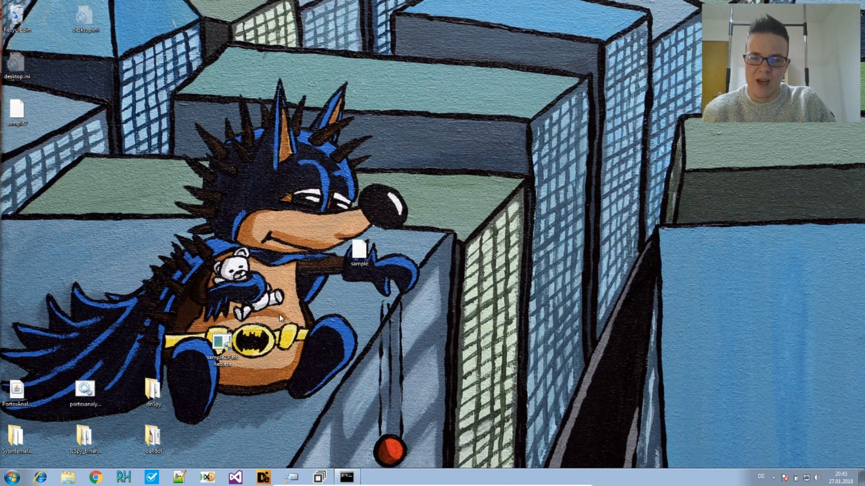
mouse_move(386, 326)
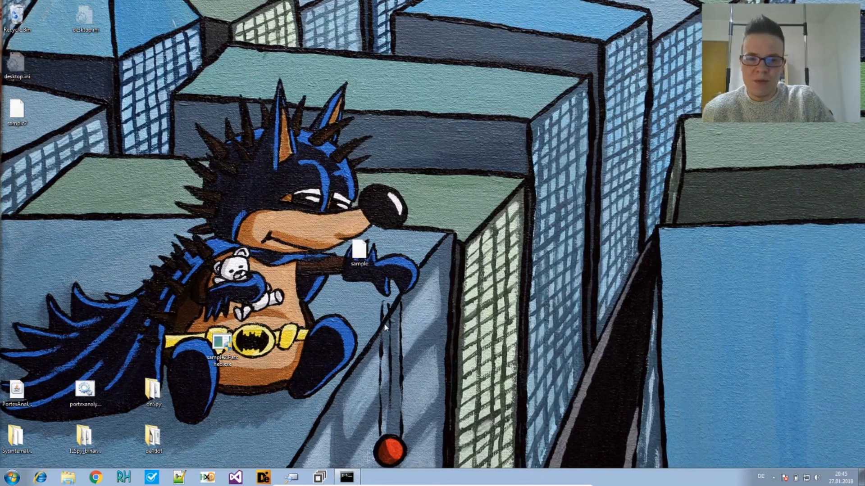